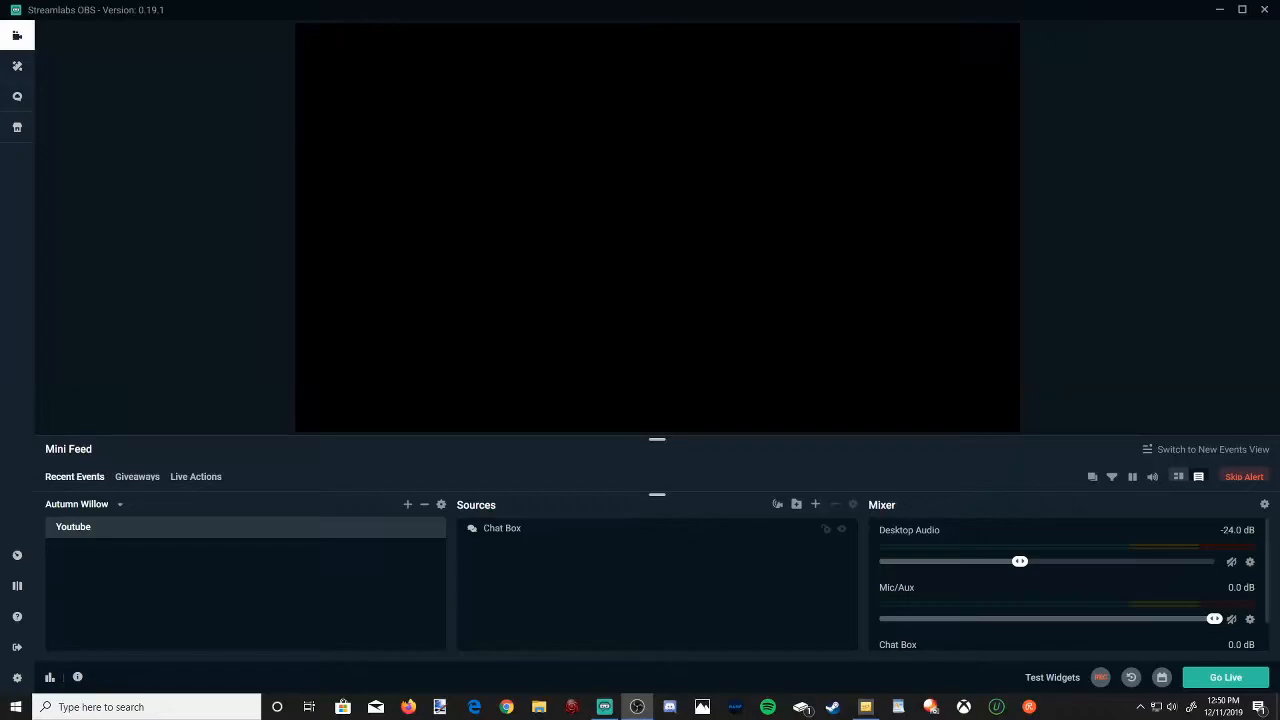
{"action": "mouse_move", "coordinate": [510, 670]}
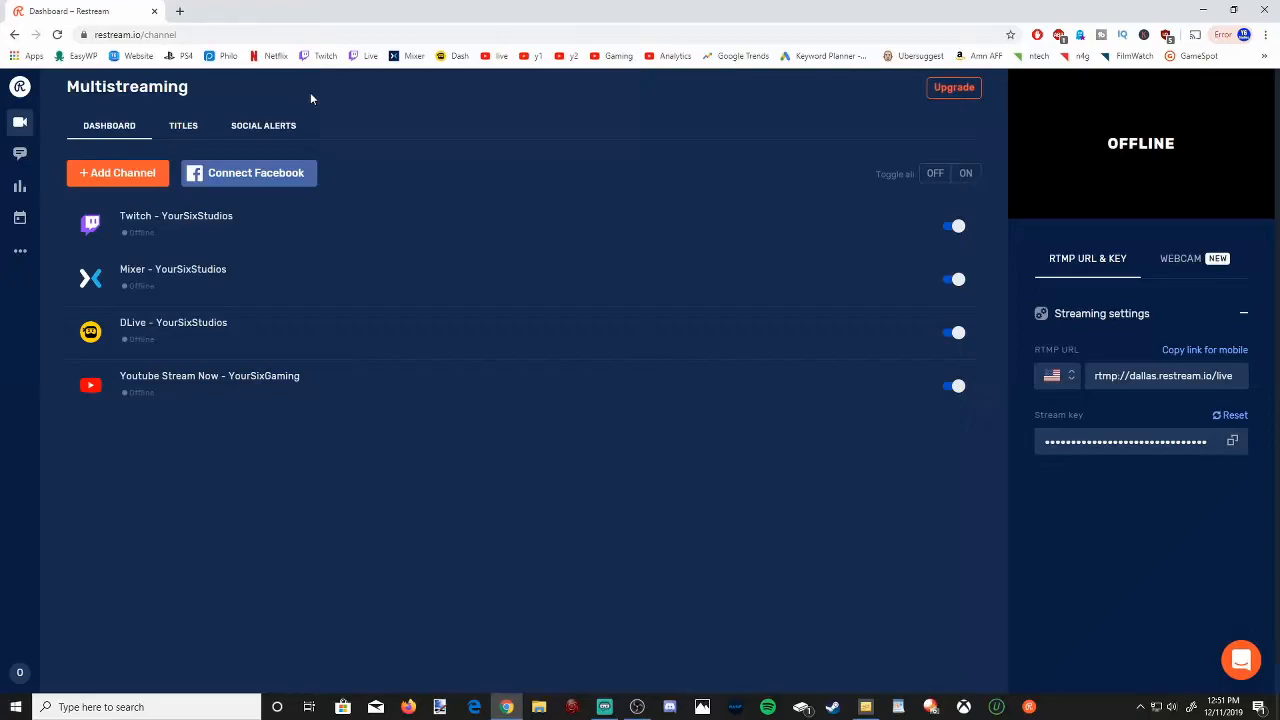
{"action": "mouse_move", "coordinate": [290, 108]}
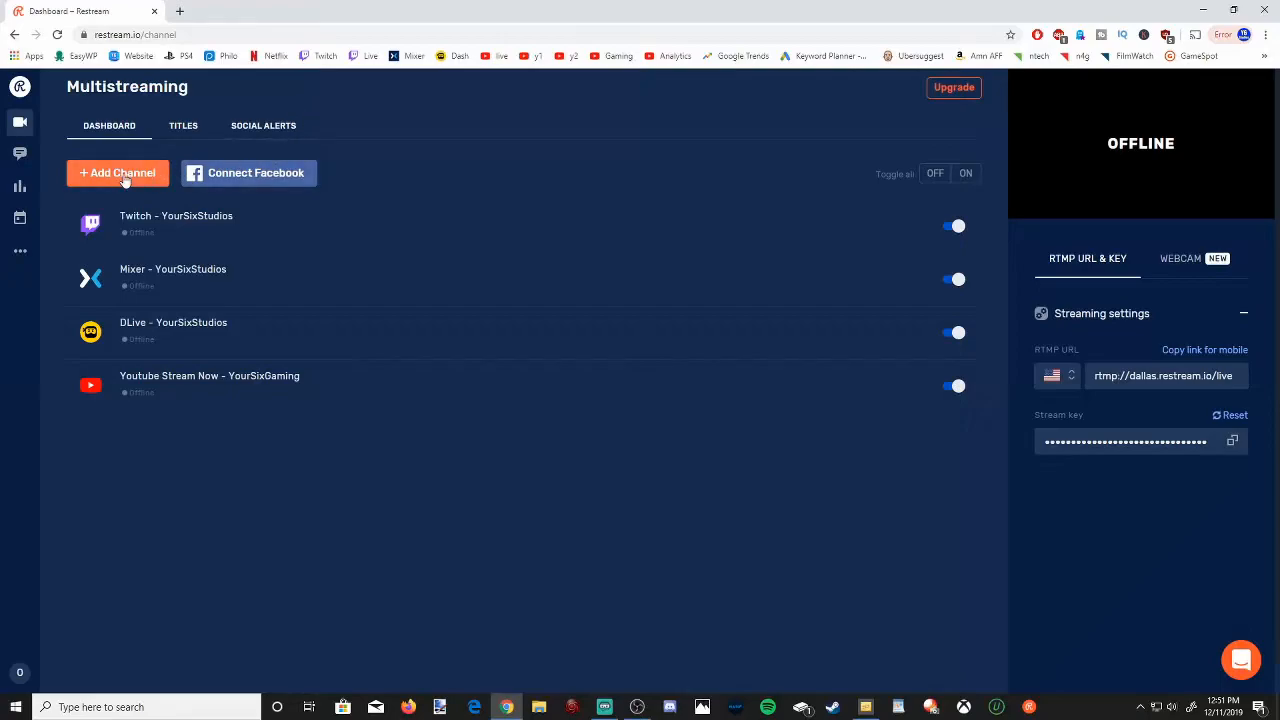
- Start adding a Facebook Live personal profile channel, then return to the services list
{"action": "left_click", "coordinate": [117, 173]}
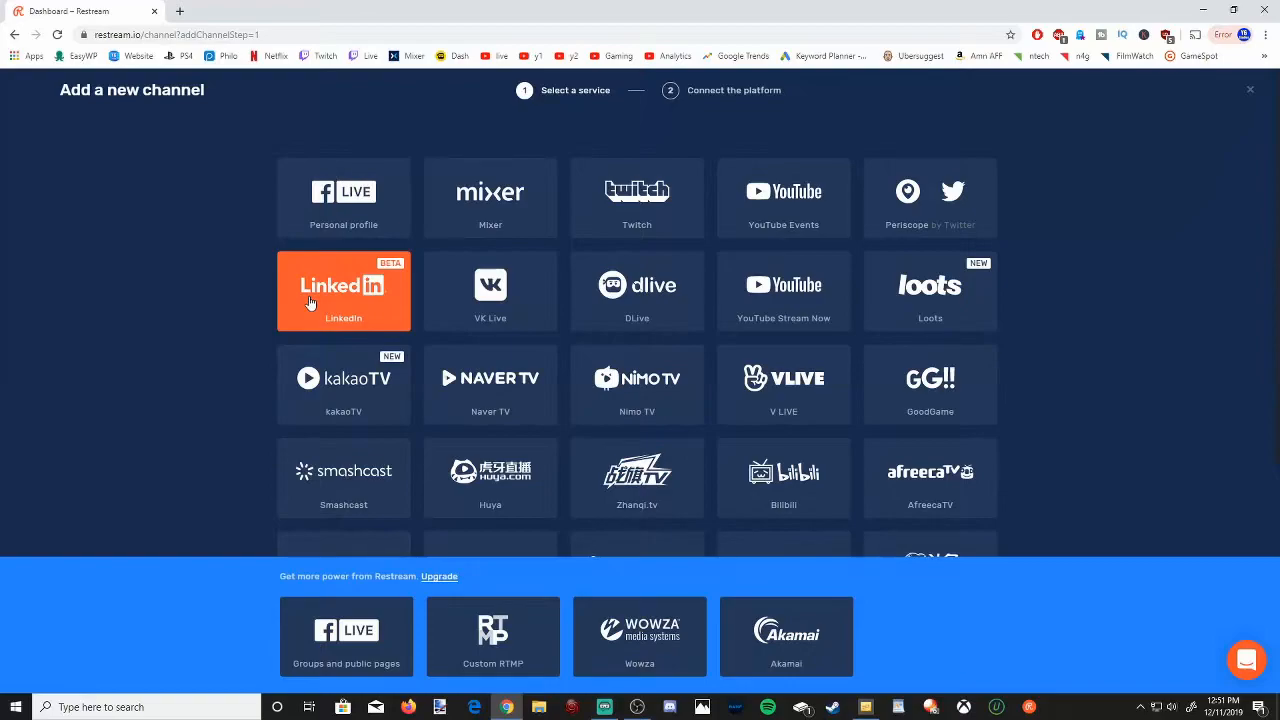
{"action": "mouse_move", "coordinate": [388, 266]}
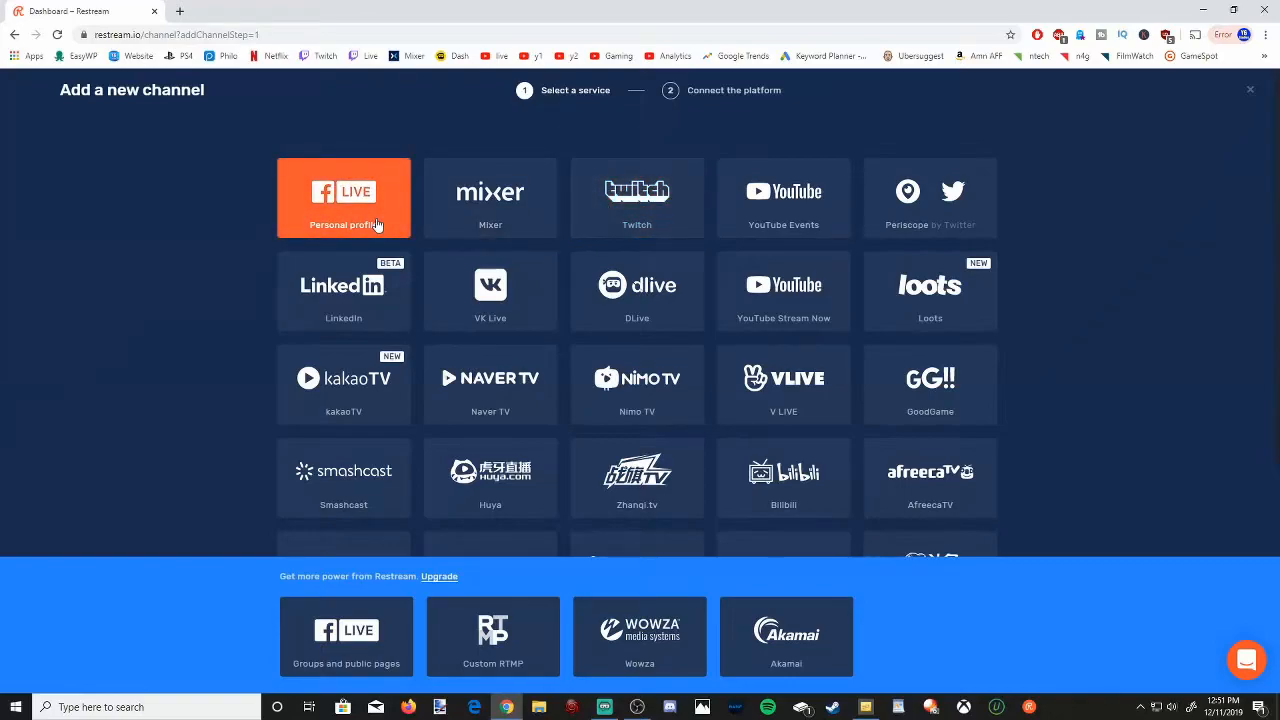
{"action": "left_click", "coordinate": [343, 197]}
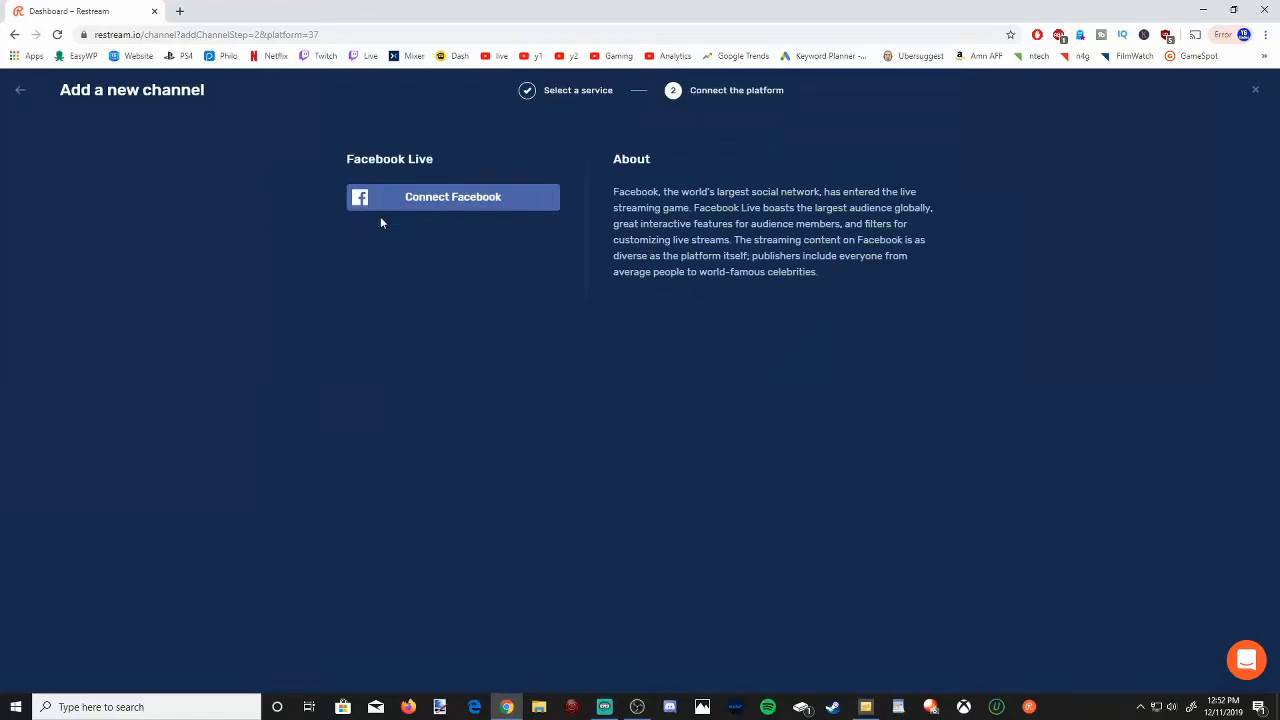
{"action": "mouse_move", "coordinate": [436, 261]}
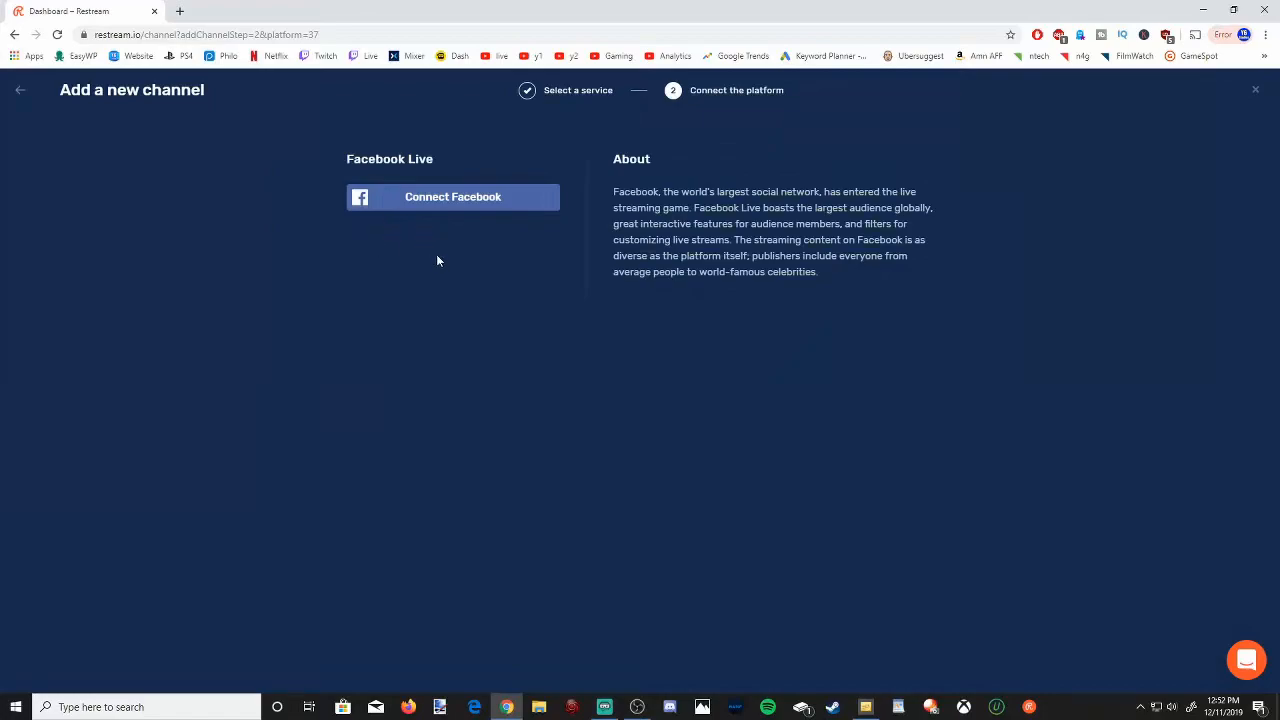
{"action": "mouse_move", "coordinate": [458, 203]}
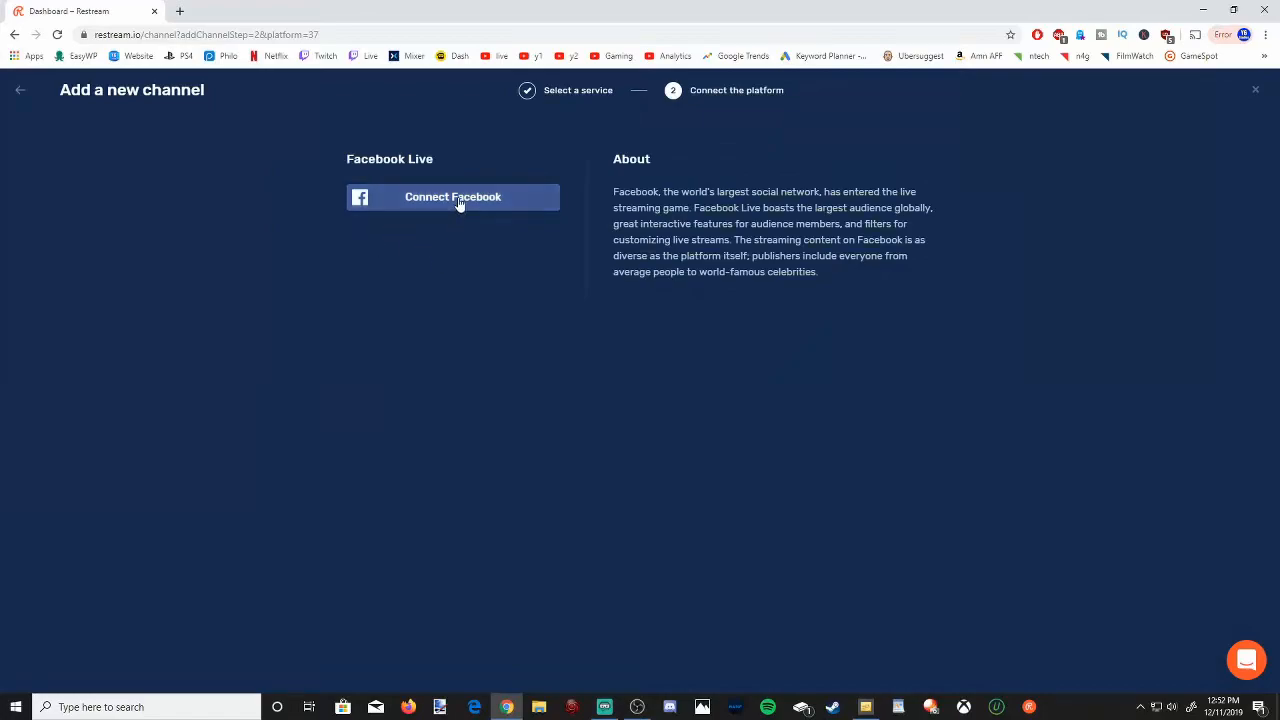
{"action": "mouse_move", "coordinate": [14, 90]}
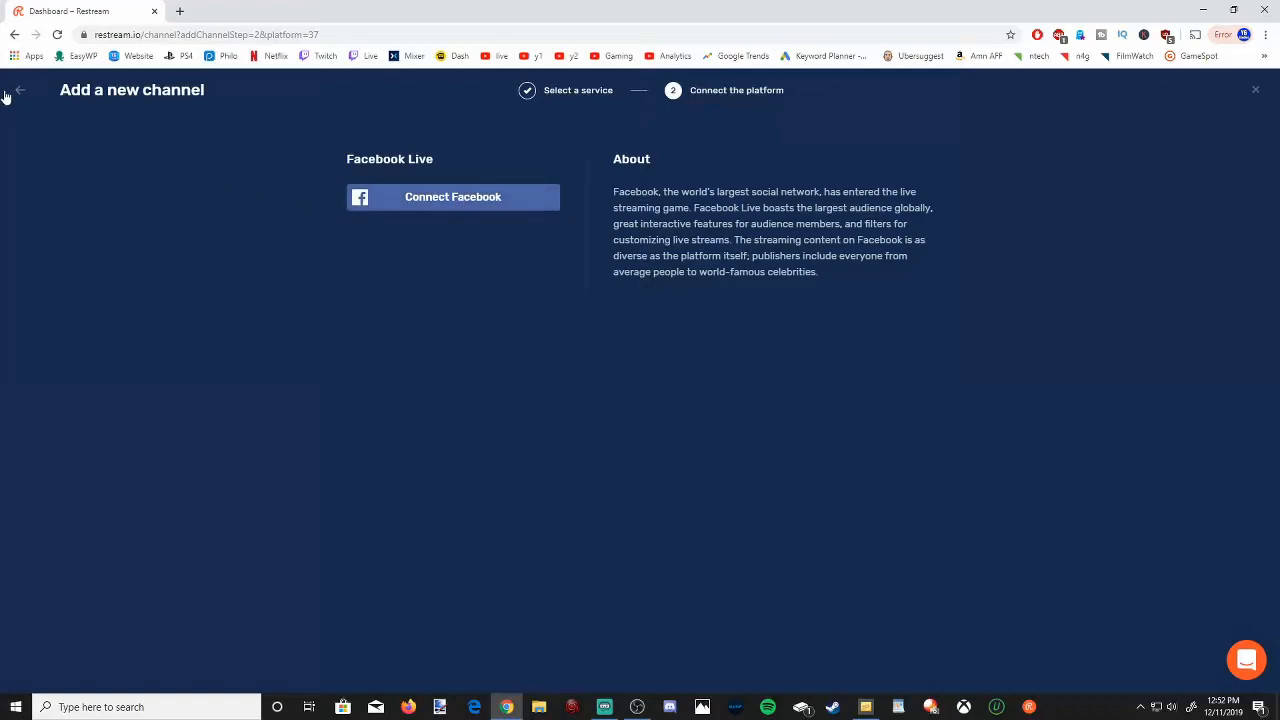
{"action": "left_click", "coordinate": [19, 90]}
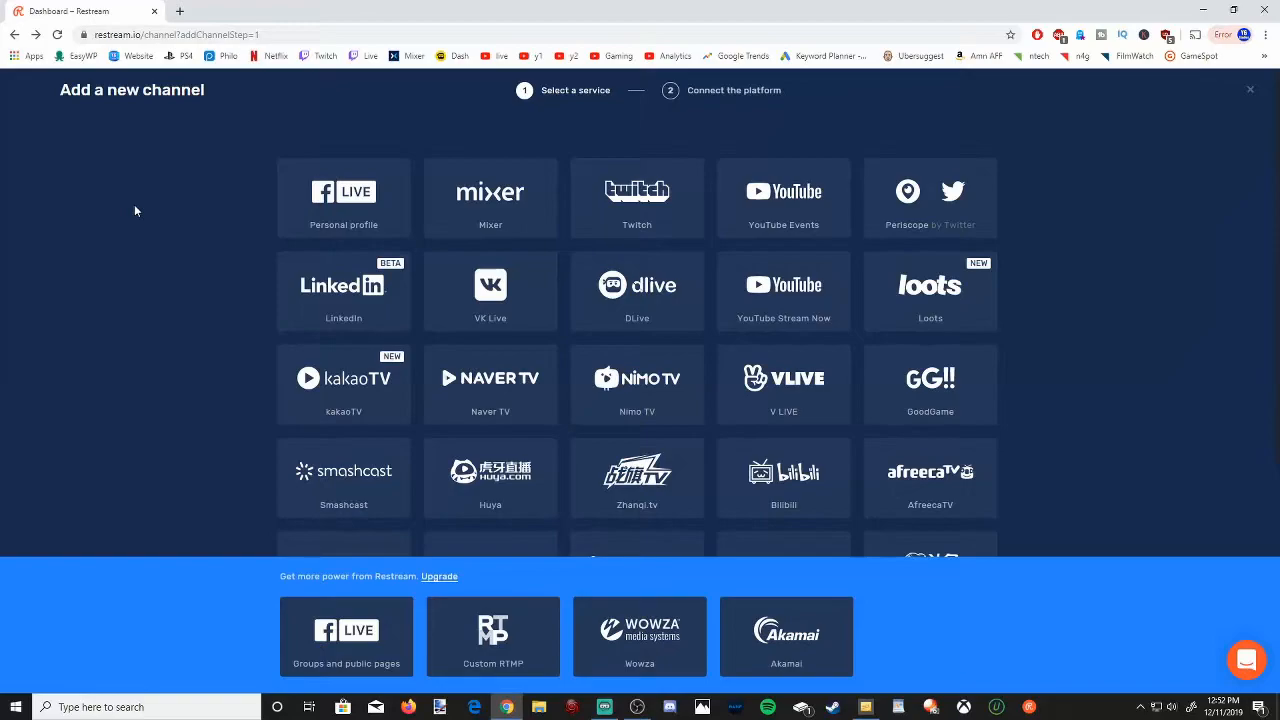
{"action": "scroll", "scroll_direction": "down", "scroll_amount": 3}
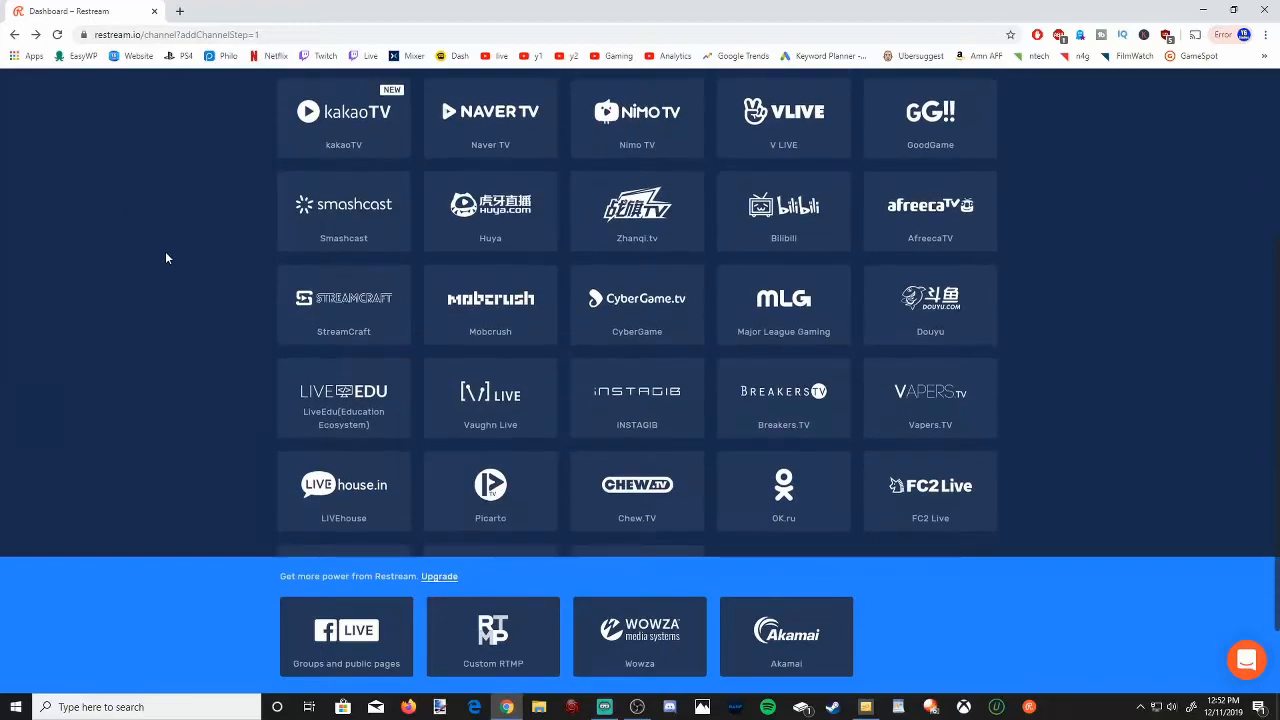
{"action": "scroll", "scroll_direction": "down", "scroll_amount": 3}
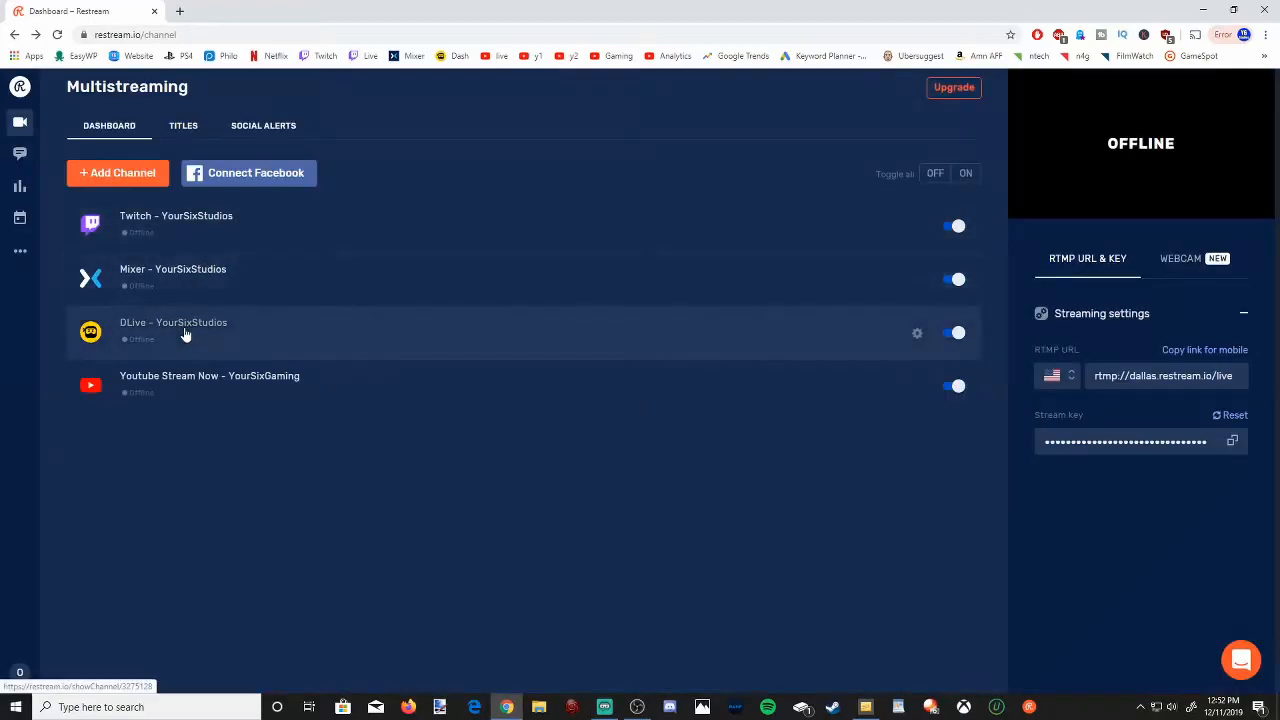
- Enter the stream title 'Black OPs 4 Gameplay' on the Titles page
{"action": "left_click", "coordinate": [183, 125]}
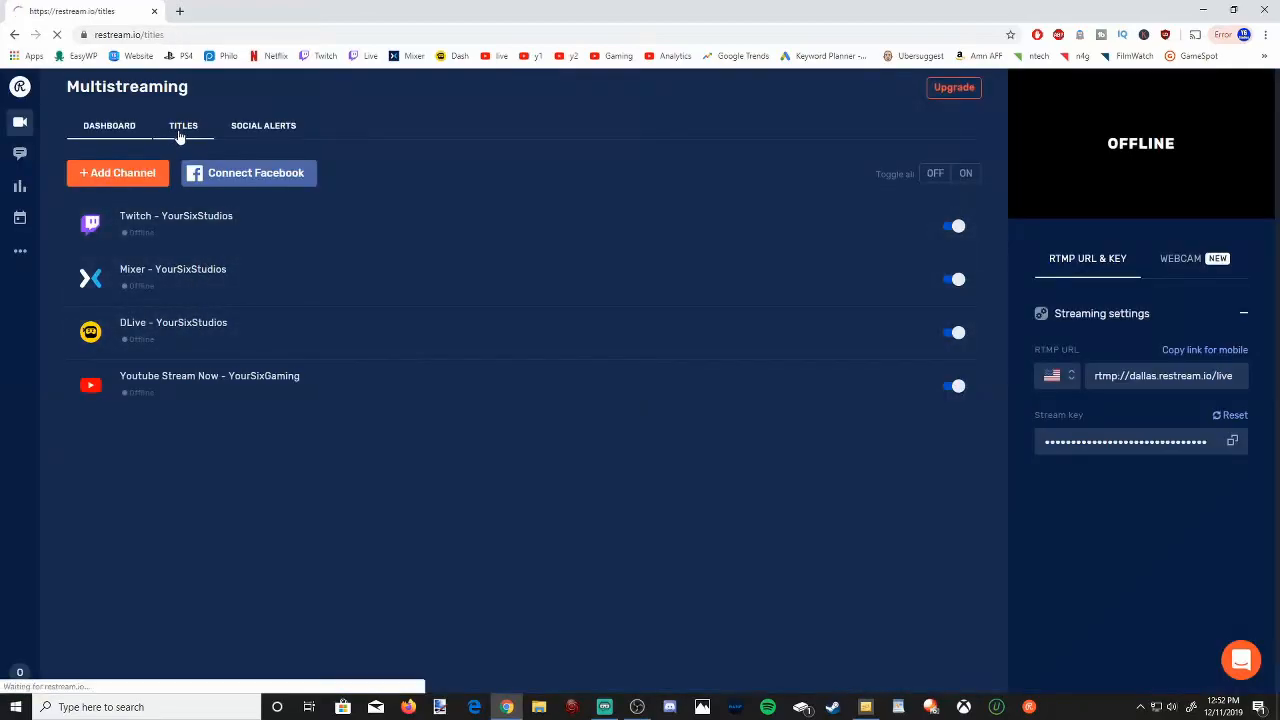
{"action": "left_click", "coordinate": [183, 125]}
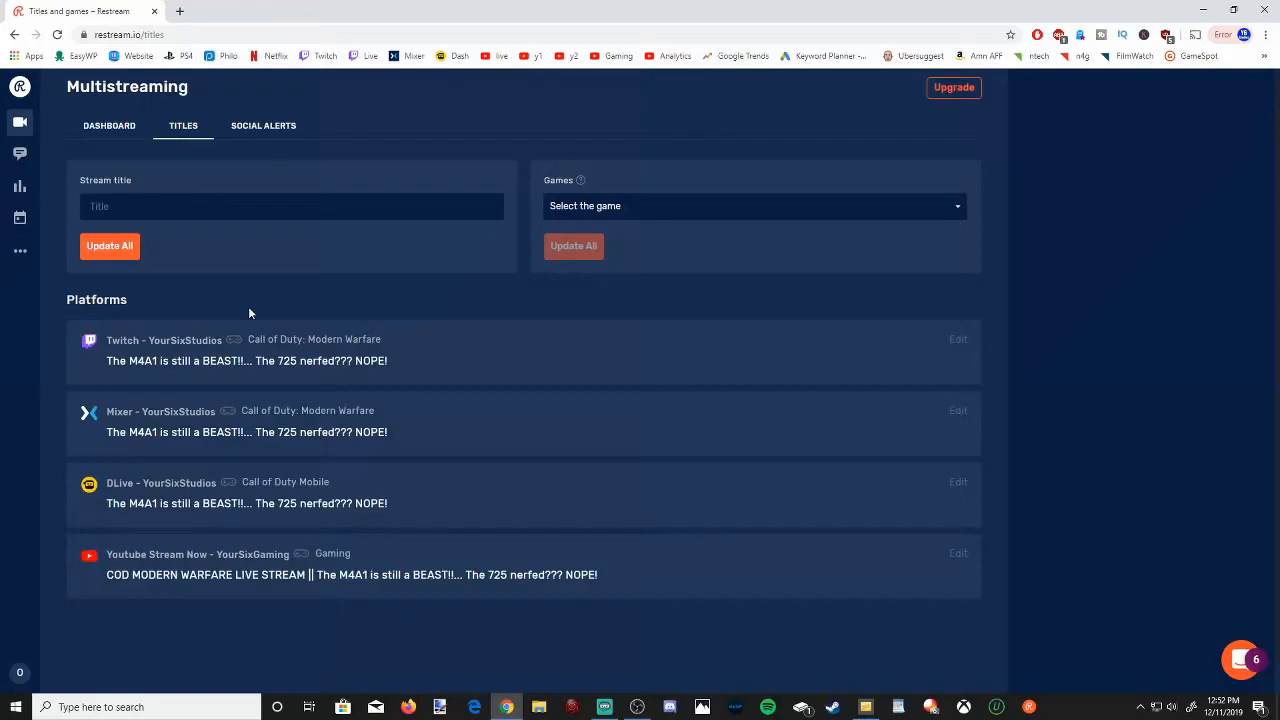
{"action": "mouse_move", "coordinate": [237, 266]}
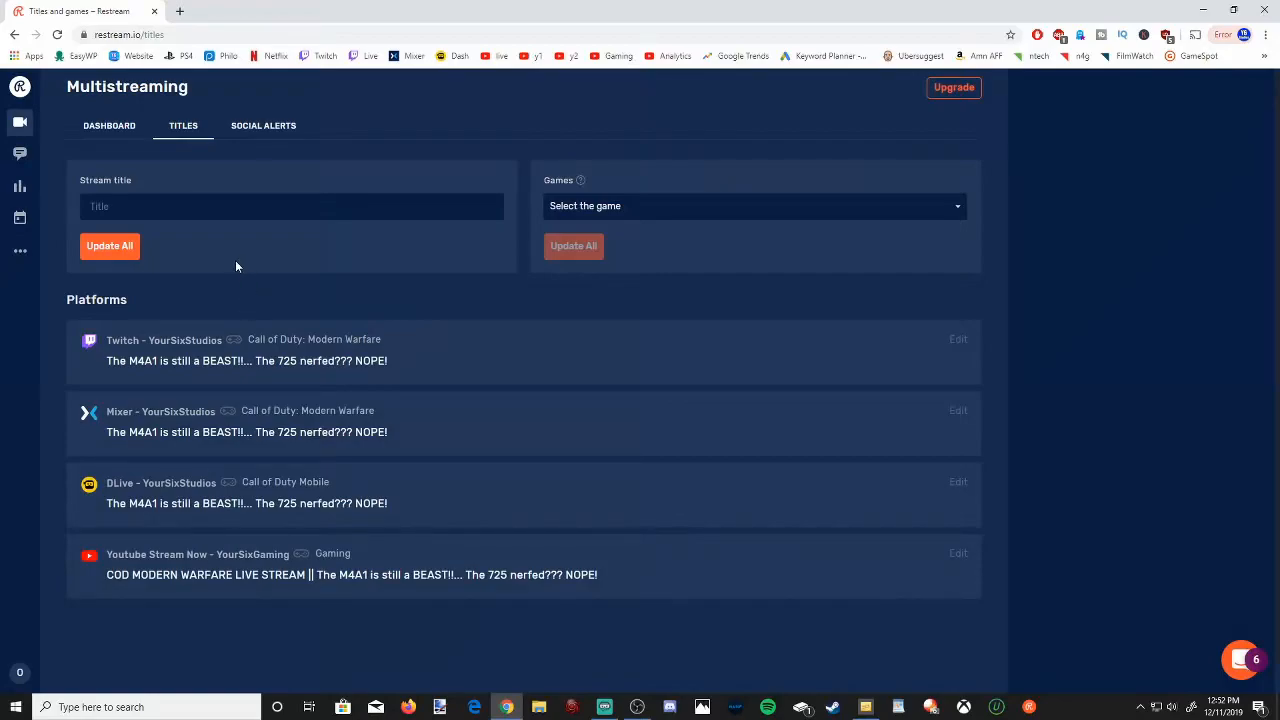
{"action": "left_click", "coordinate": [292, 206]}
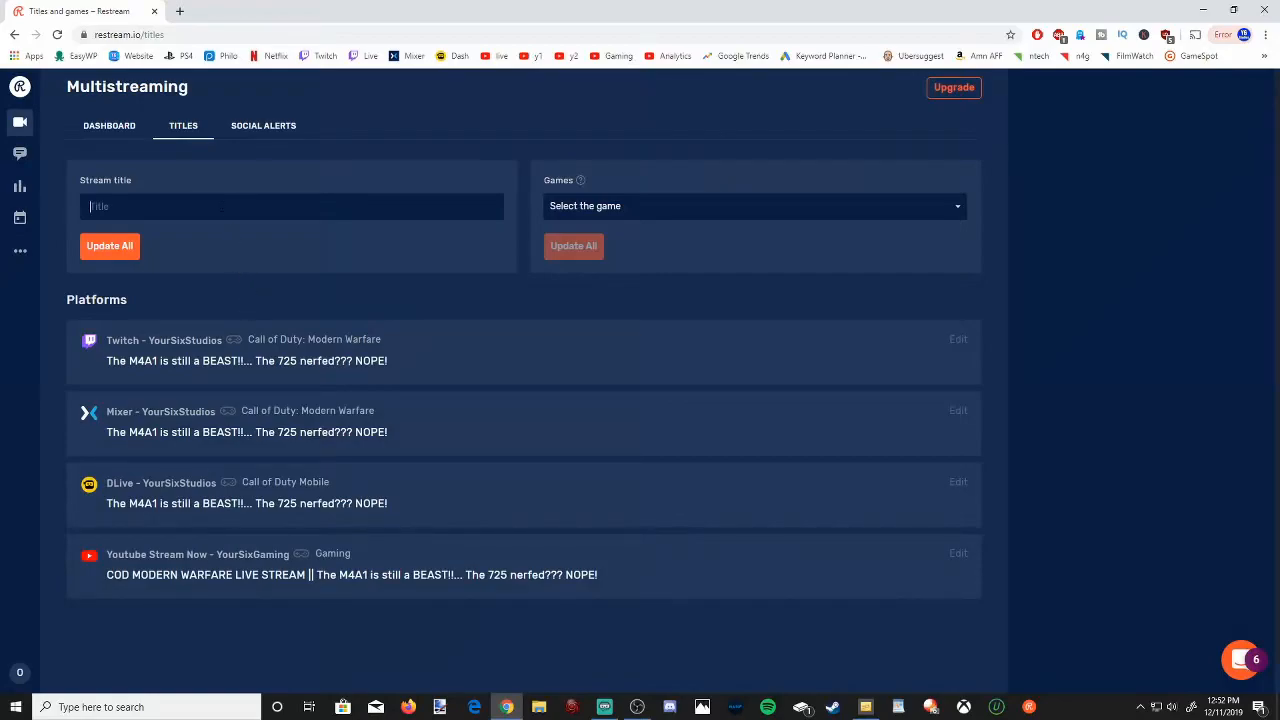
{"action": "type", "text": "Bl"}
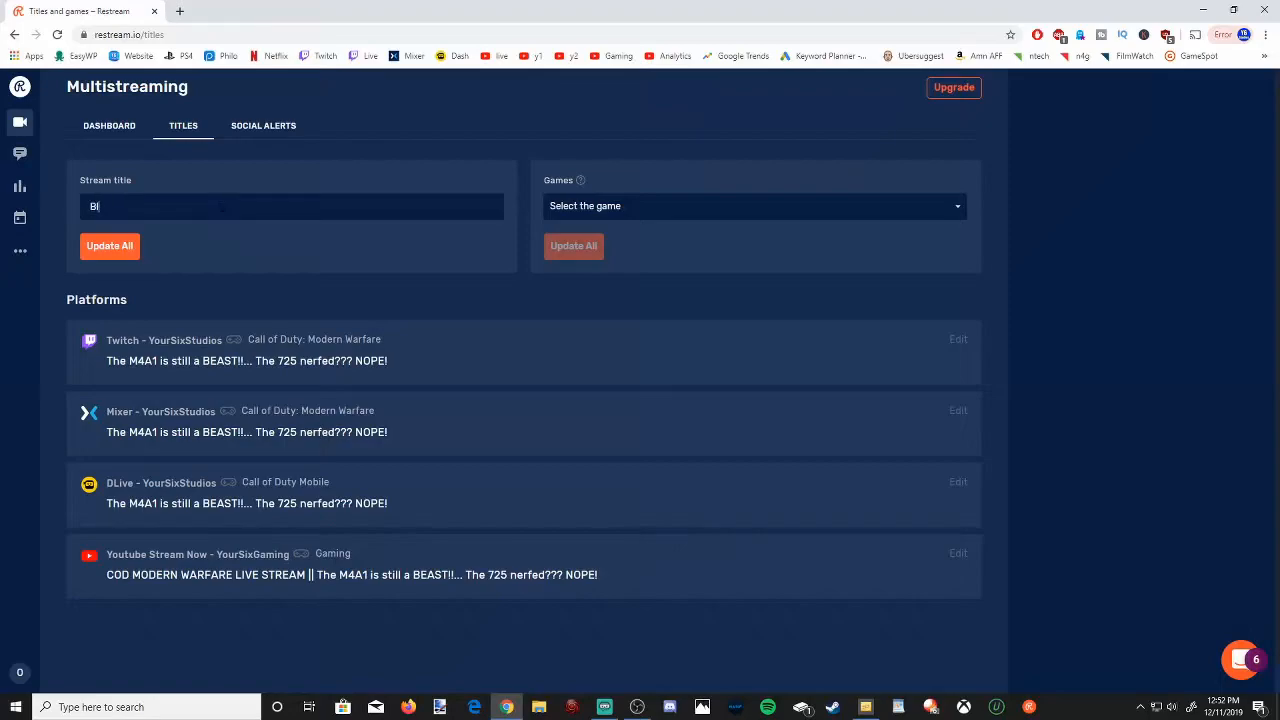
{"action": "type", "text": "Black OPs 4 G"}
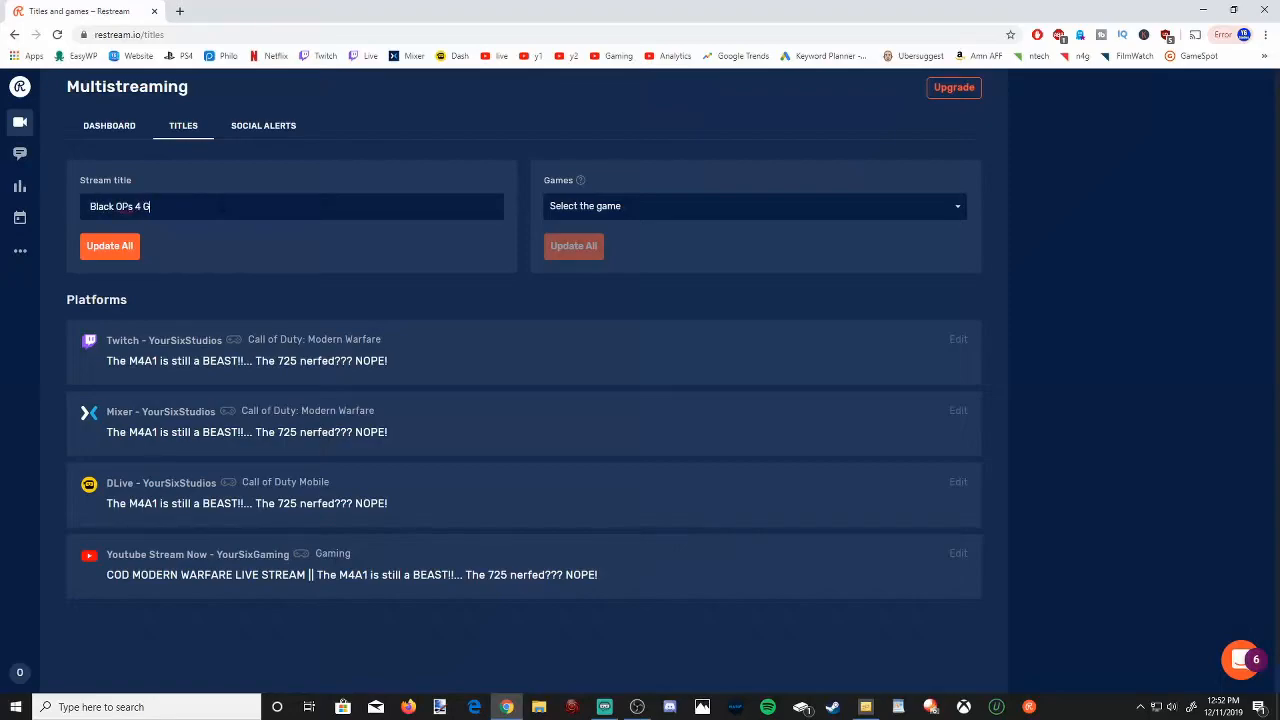
{"action": "type", "text": "ameplay"}
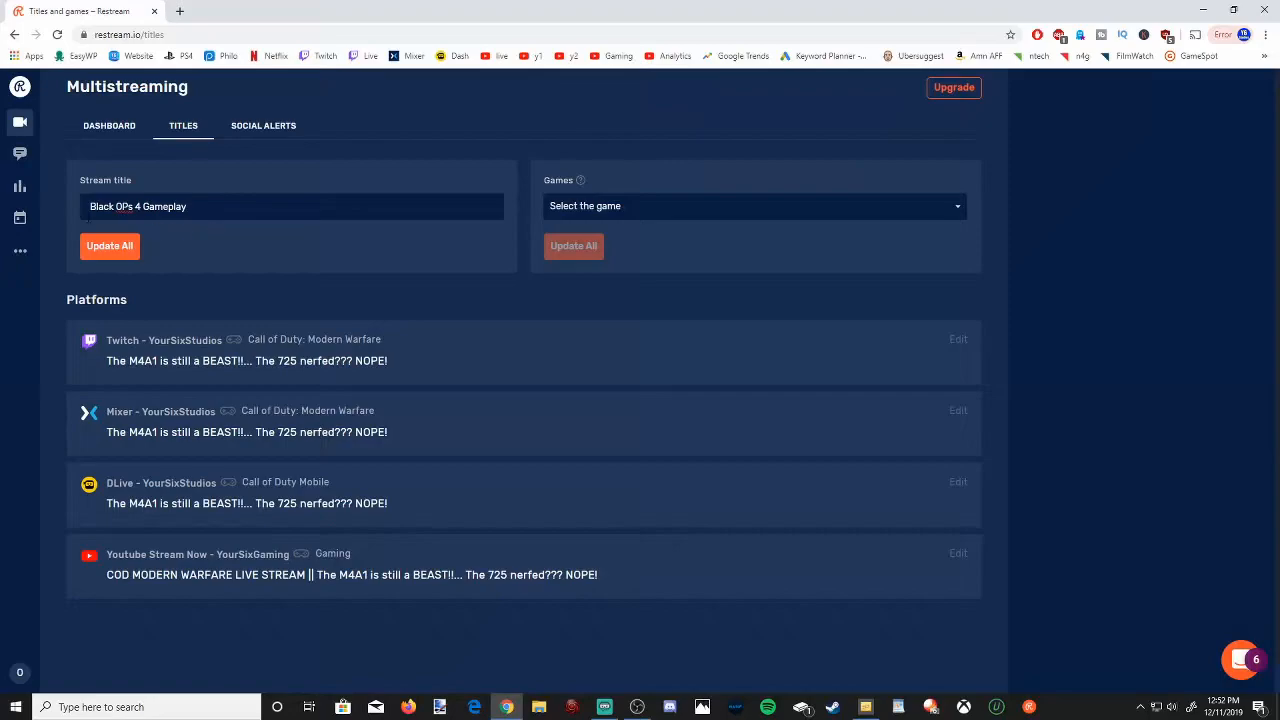
- Apply that title and the game Call of Duty: Black Ops 4 to all channels
{"action": "left_click", "coordinate": [109, 245]}
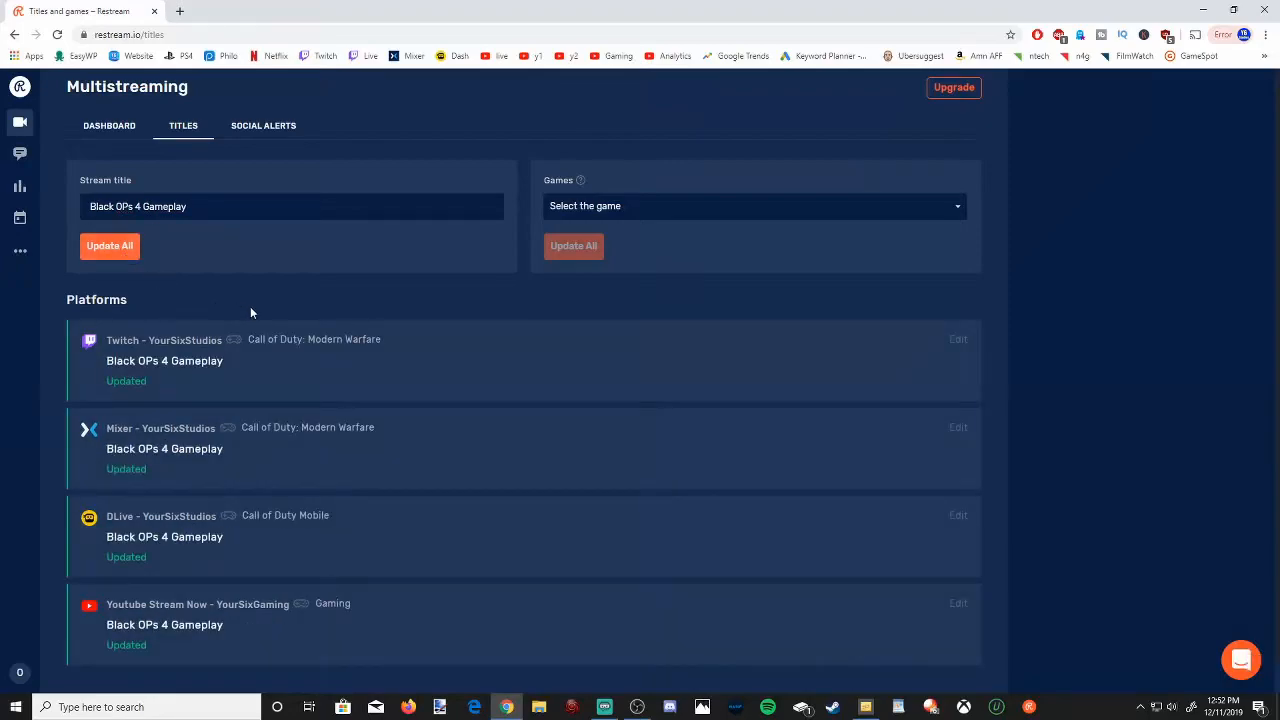
{"action": "mouse_move", "coordinate": [304, 621]}
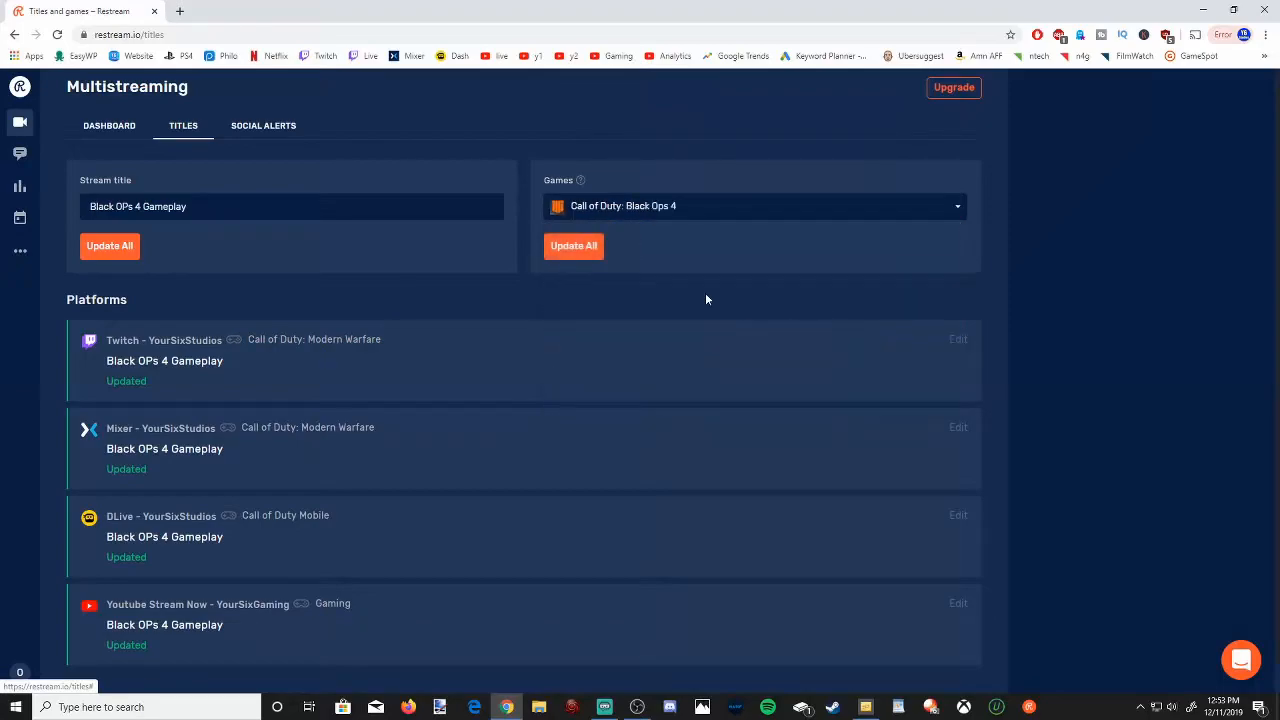
{"action": "left_click", "coordinate": [573, 246]}
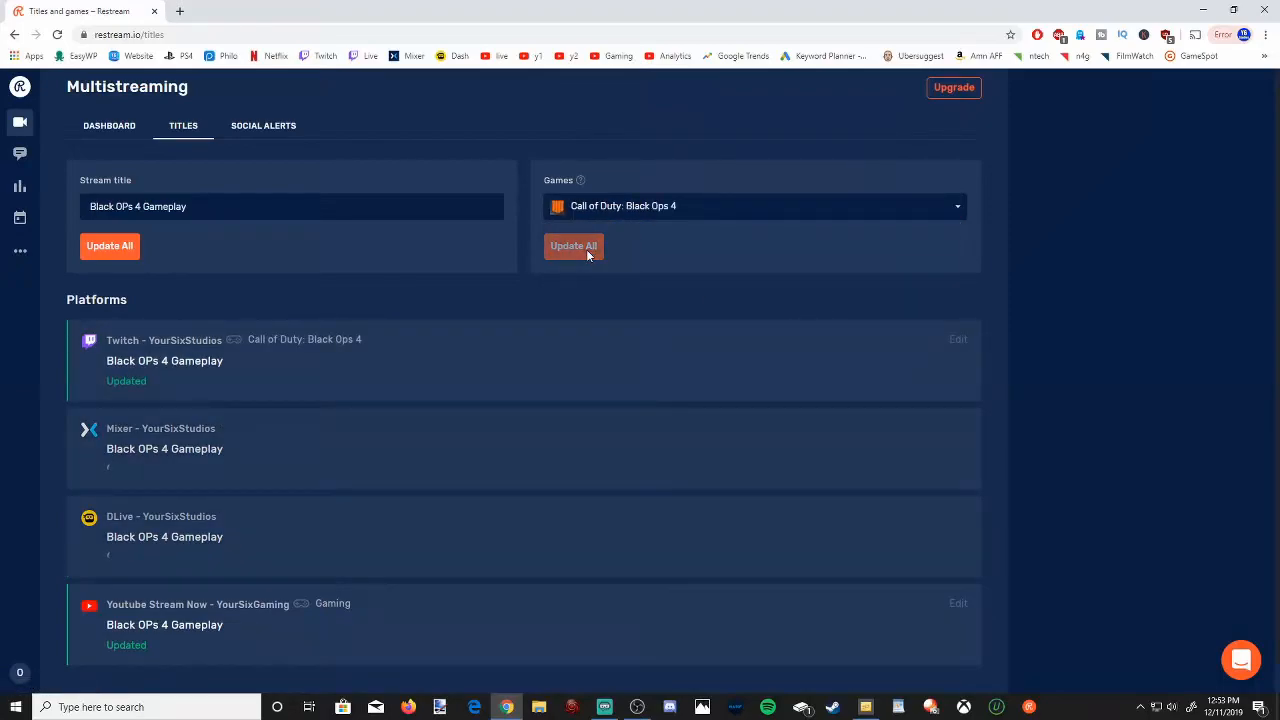
{"action": "left_click", "coordinate": [573, 246]}
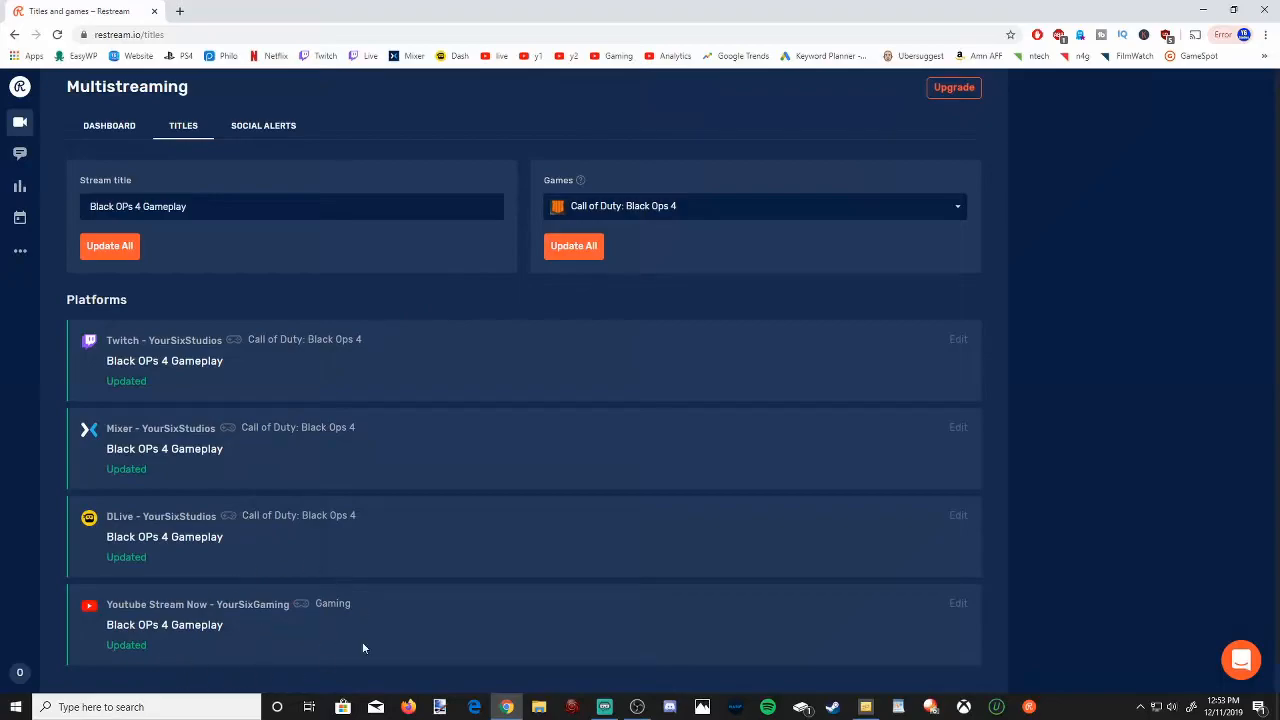
{"action": "mouse_move", "coordinate": [210, 628]}
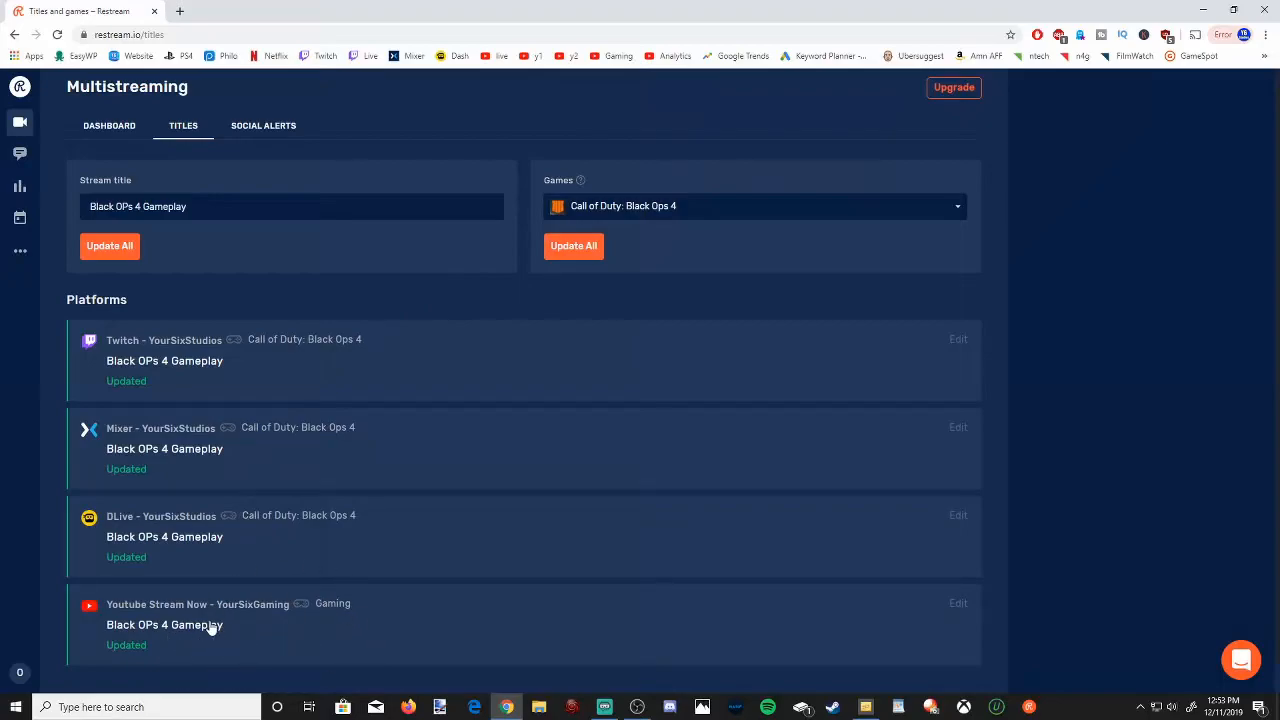
{"action": "mouse_move", "coordinate": [740, 183]}
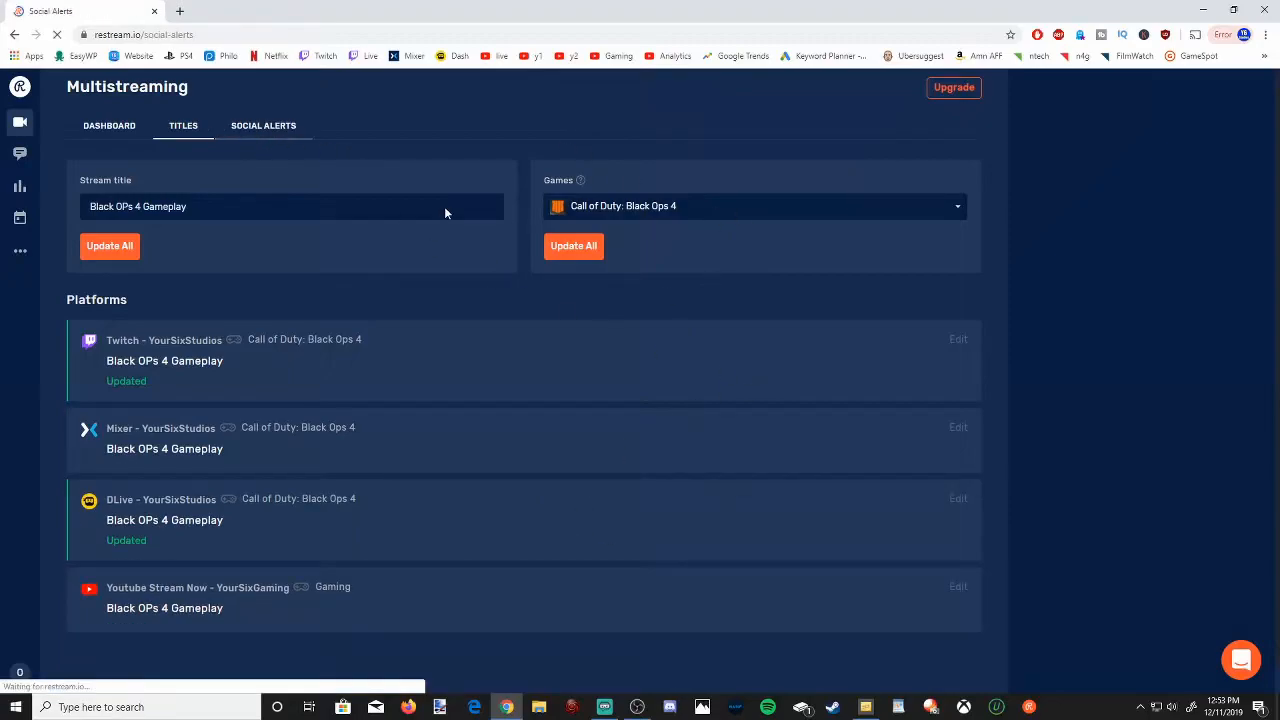
- Return to the Dashboard channel overview and open the Restream Chat page
{"action": "left_click", "coordinate": [263, 125]}
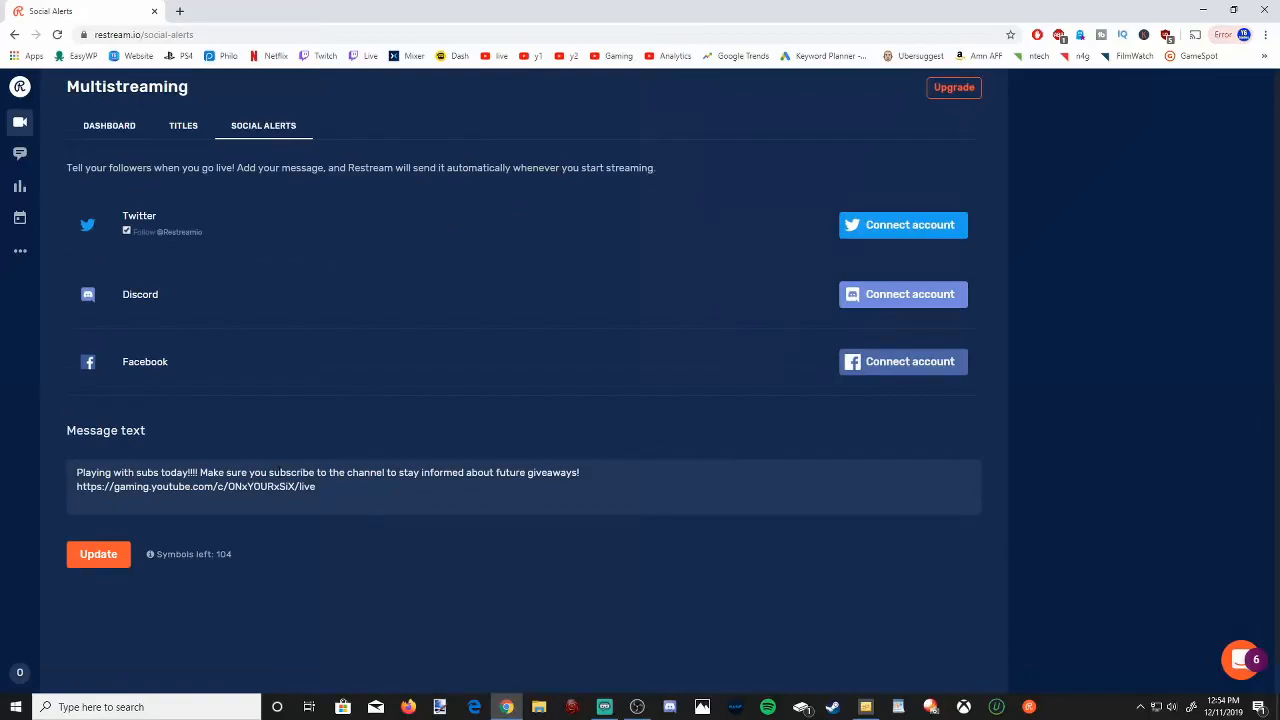
{"action": "mouse_move", "coordinate": [112, 378]}
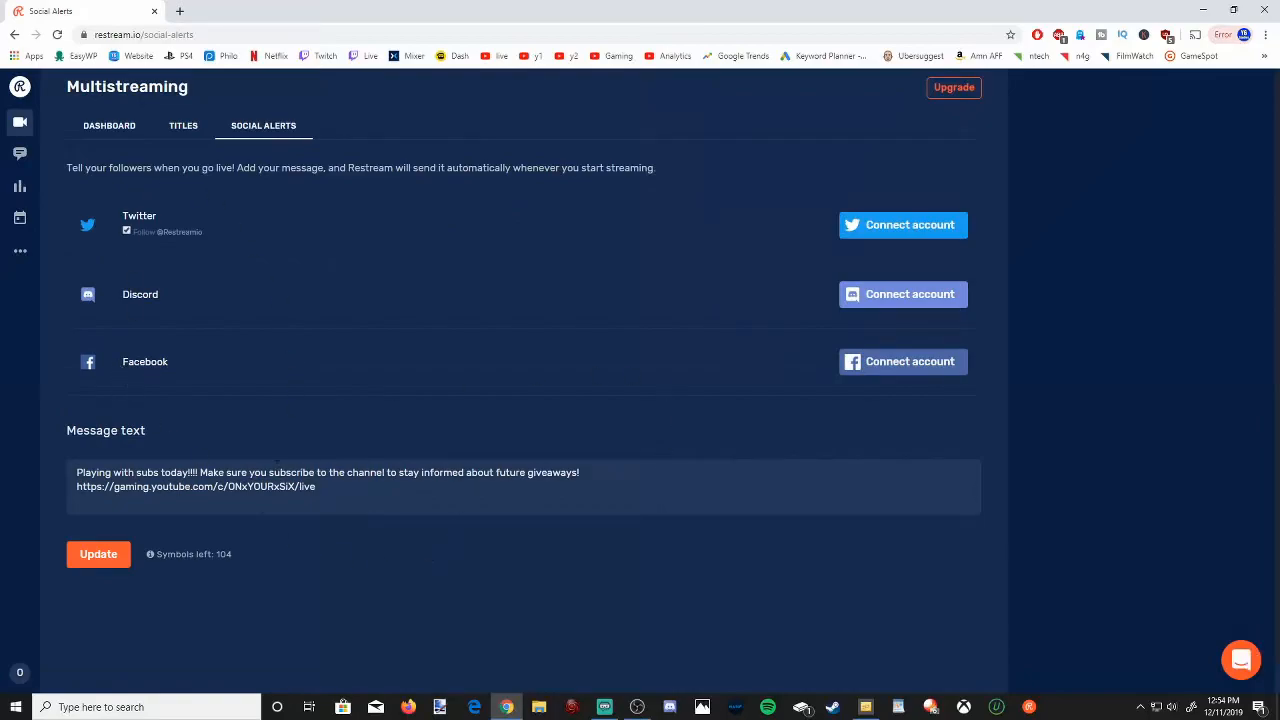
{"action": "left_click", "coordinate": [109, 125]}
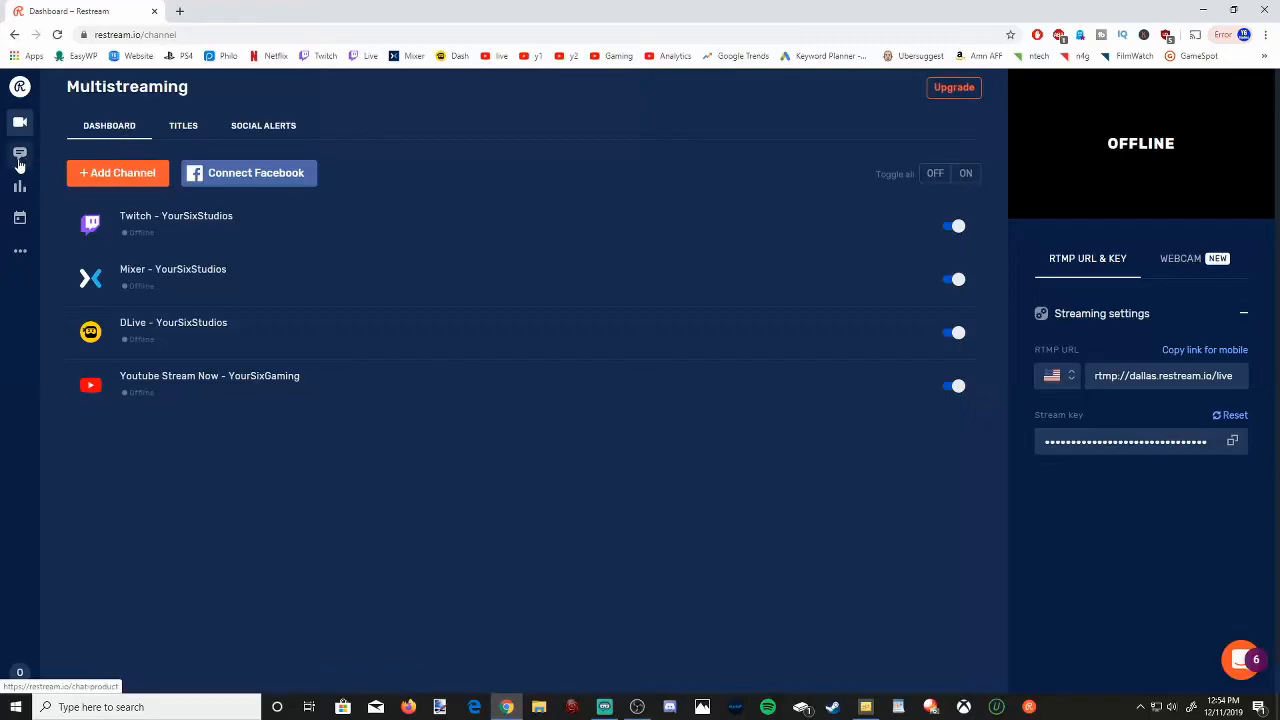
{"action": "left_click", "coordinate": [20, 154]}
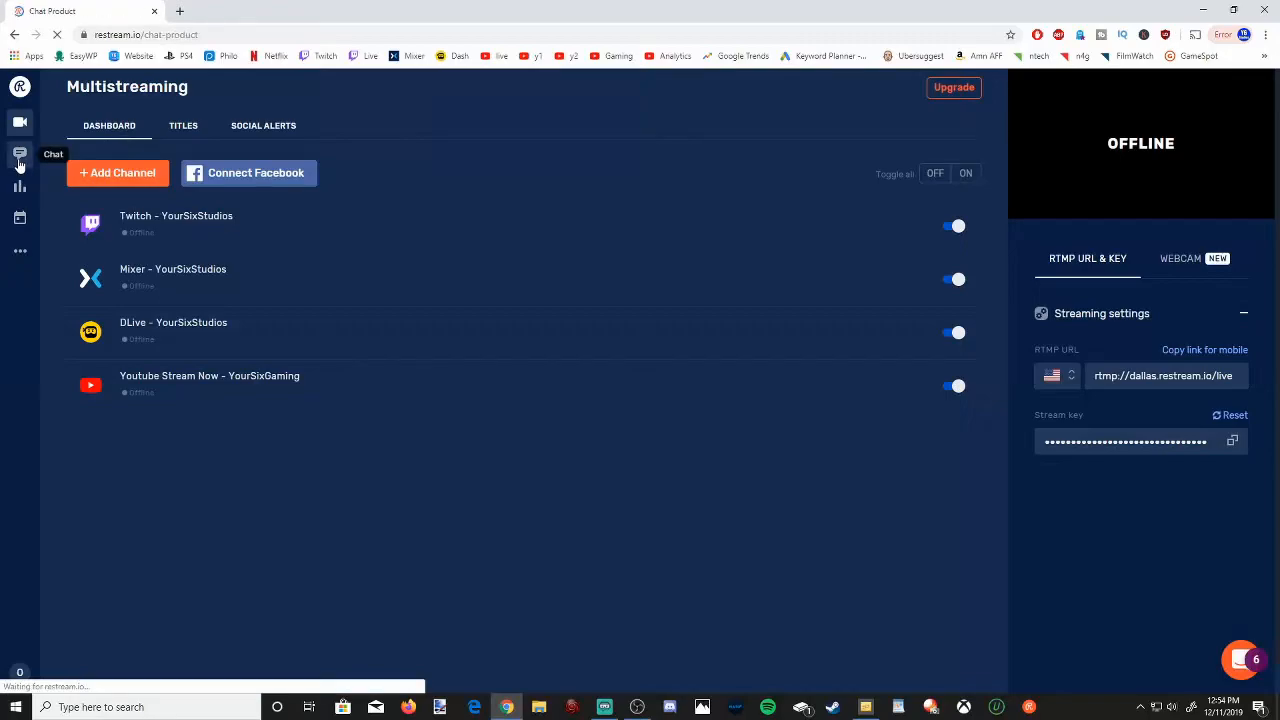
{"action": "left_click", "coordinate": [19, 154]}
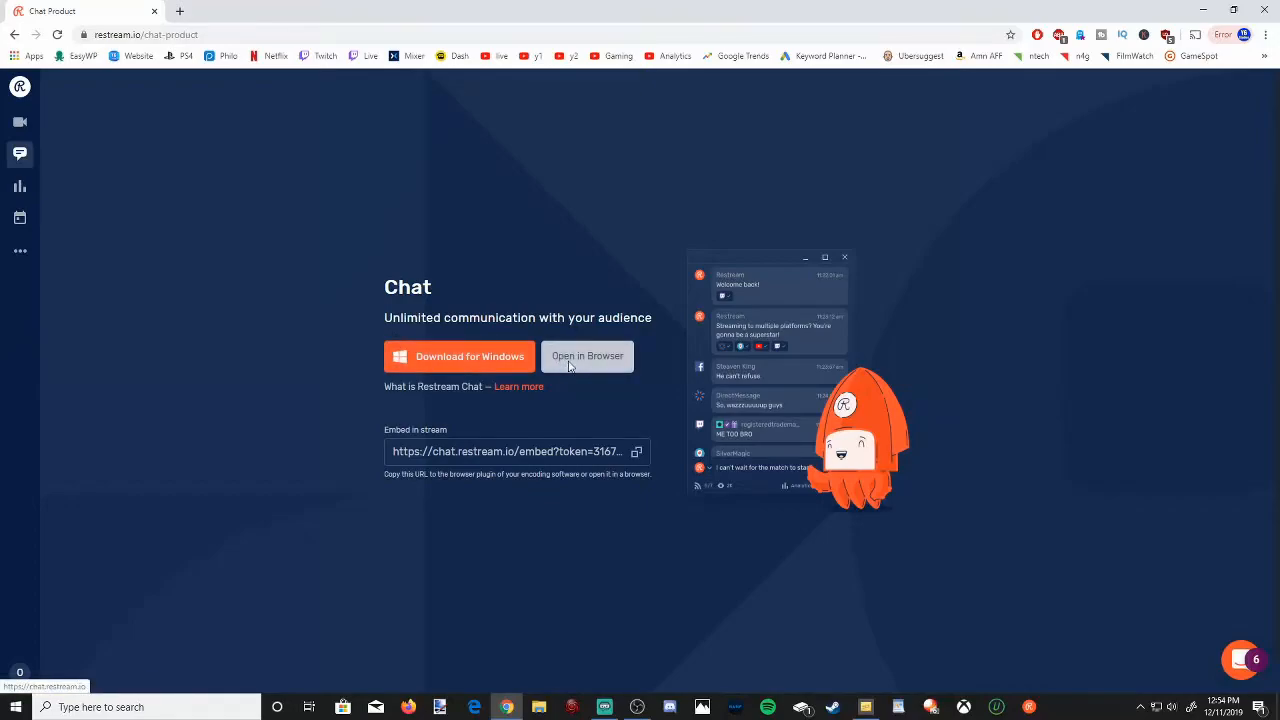
- Open Restream Chat in the browser and see 'hey!' reach all four platforms
{"action": "left_click", "coordinate": [587, 356]}
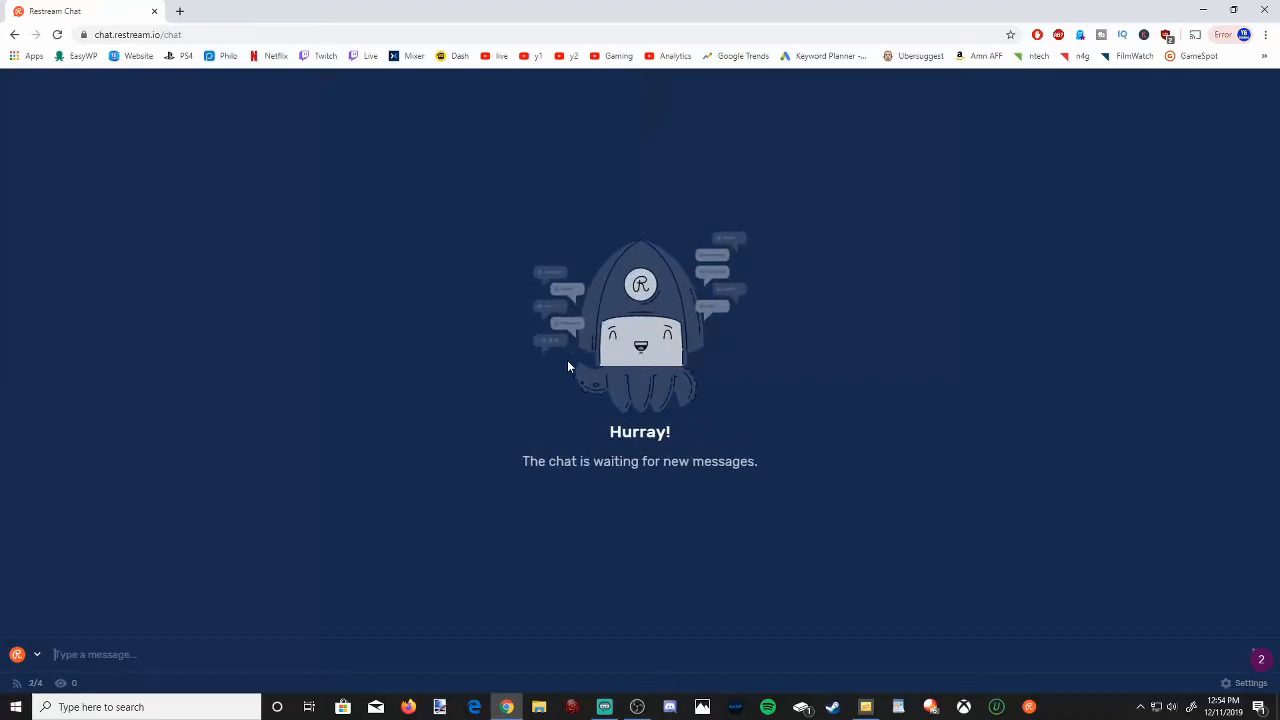
{"action": "mouse_move", "coordinate": [579, 382]}
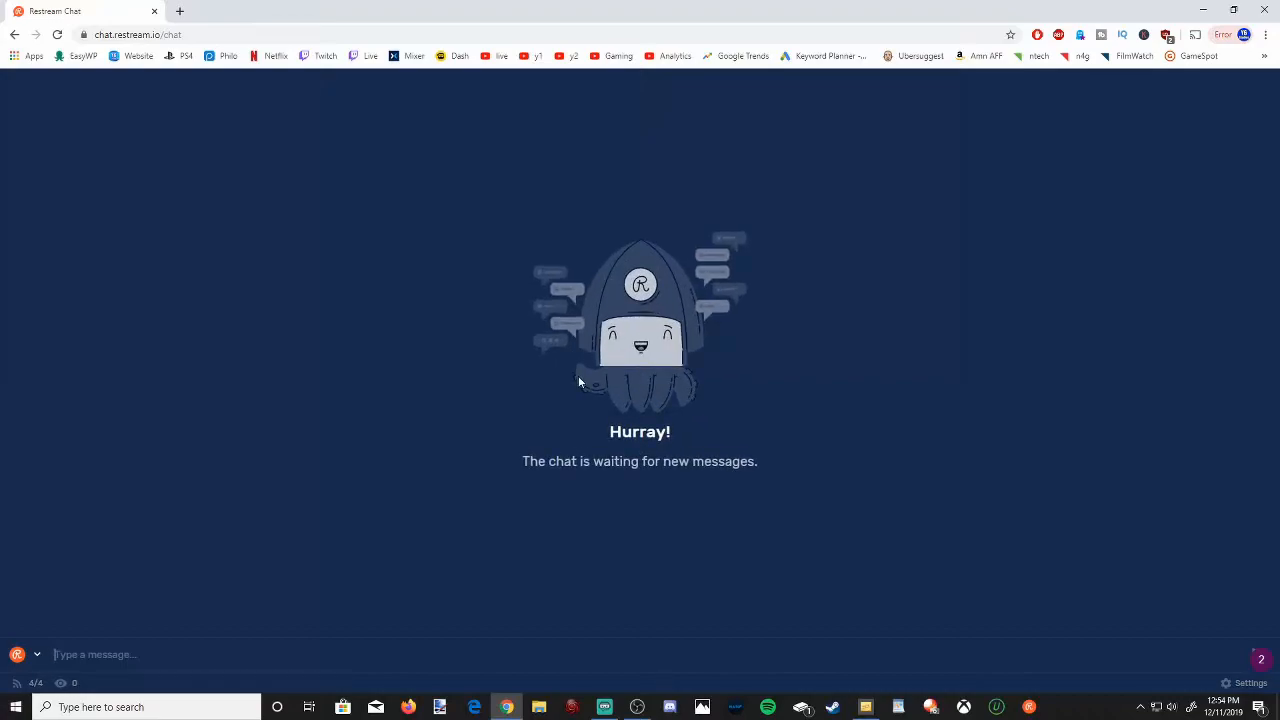
{"action": "mouse_move", "coordinate": [868, 593]}
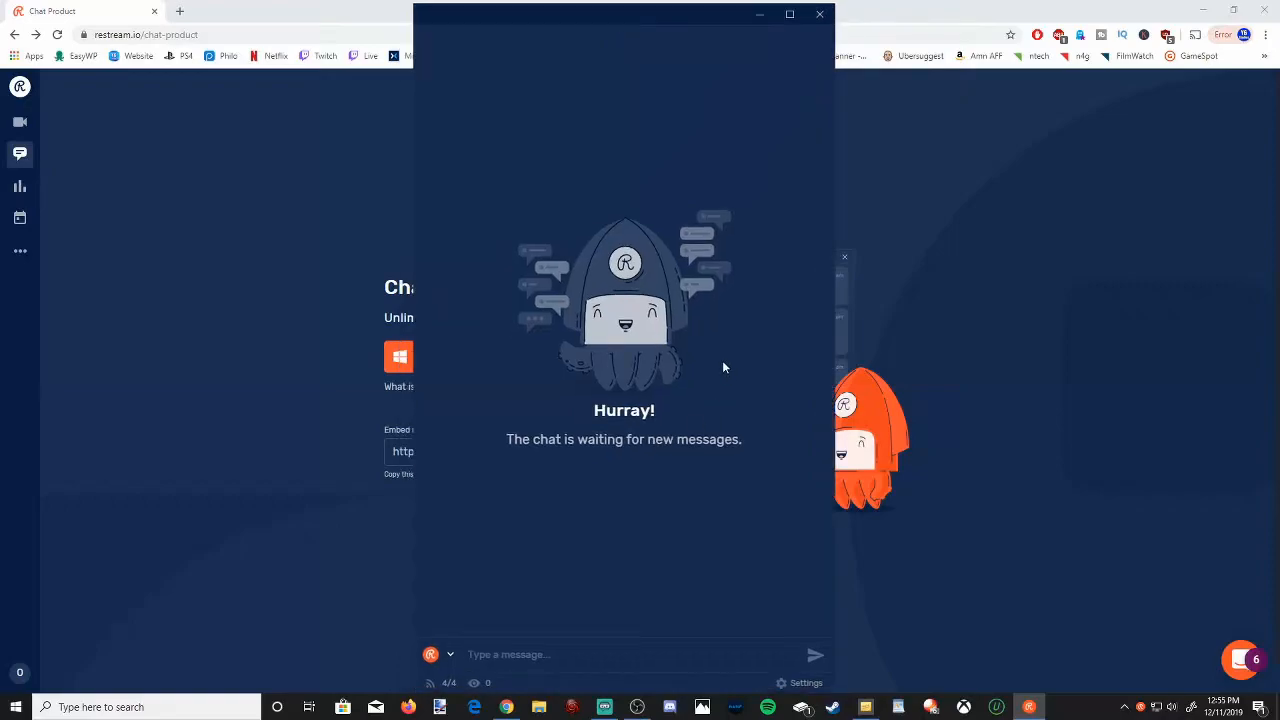
{"action": "mouse_move", "coordinate": [605, 390]}
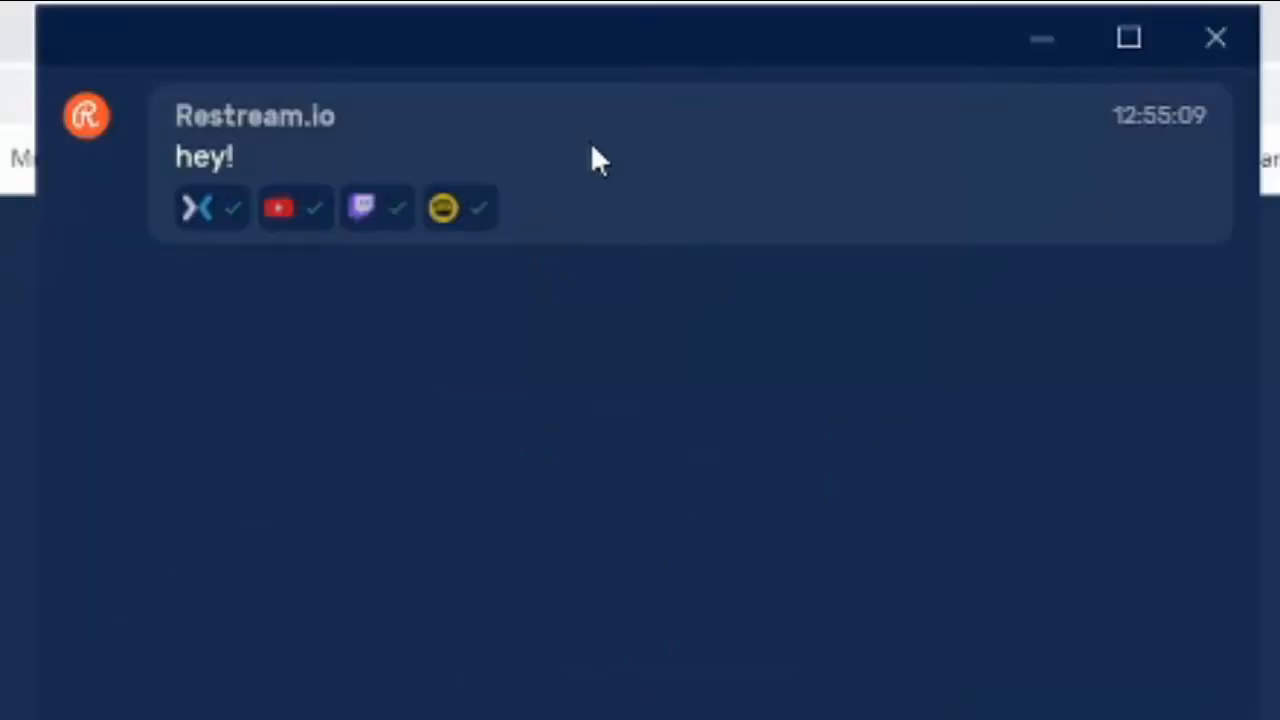
{"action": "mouse_move", "coordinate": [235, 260]}
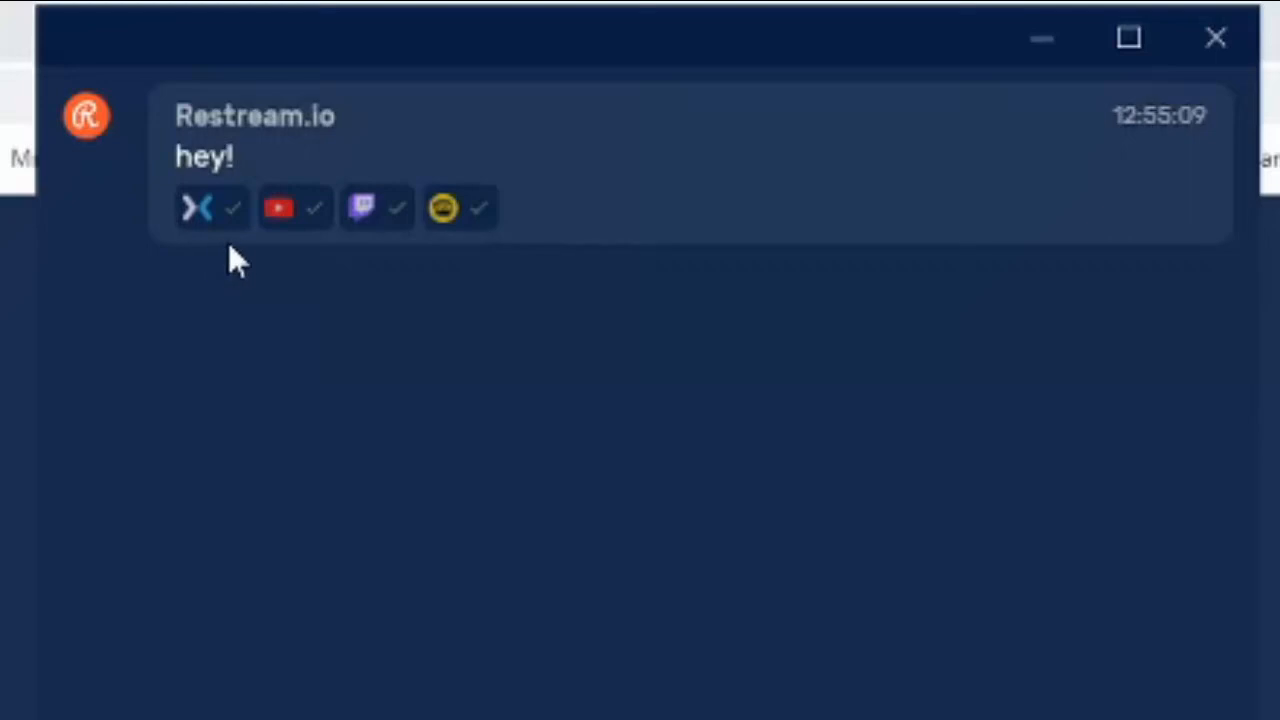
{"action": "mouse_move", "coordinate": [500, 375]}
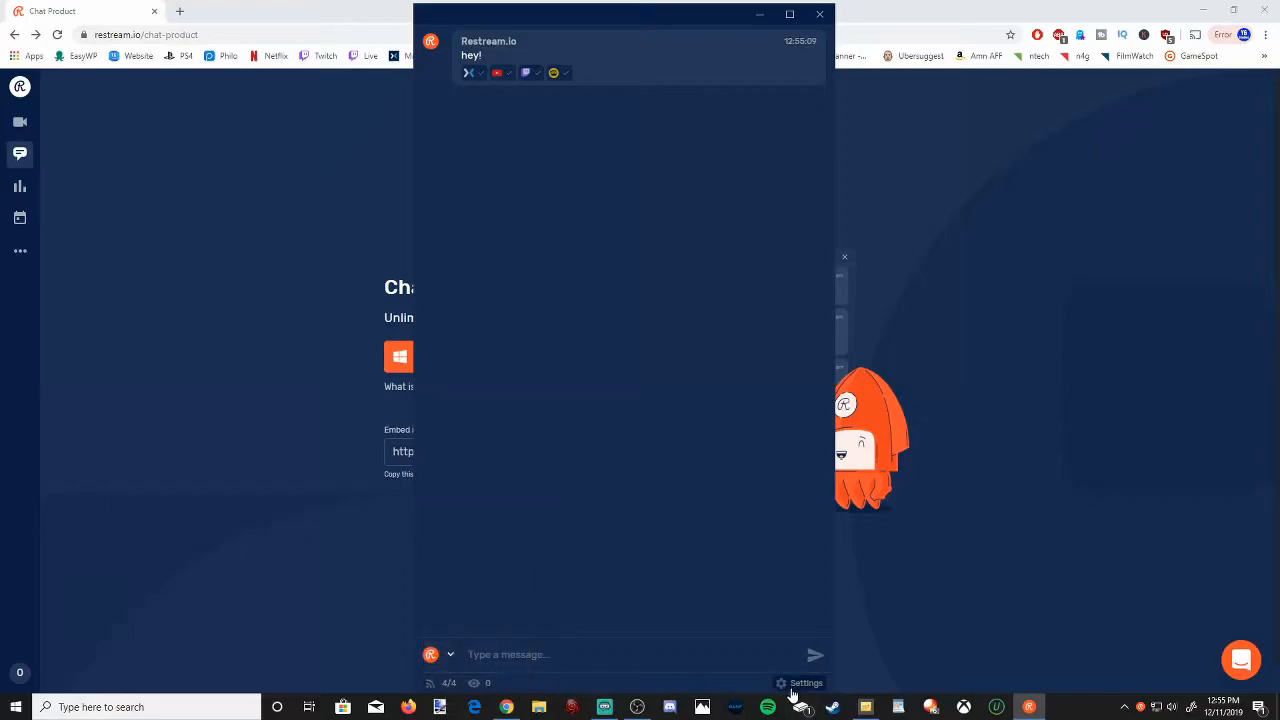
{"action": "left_click", "coordinate": [800, 683]}
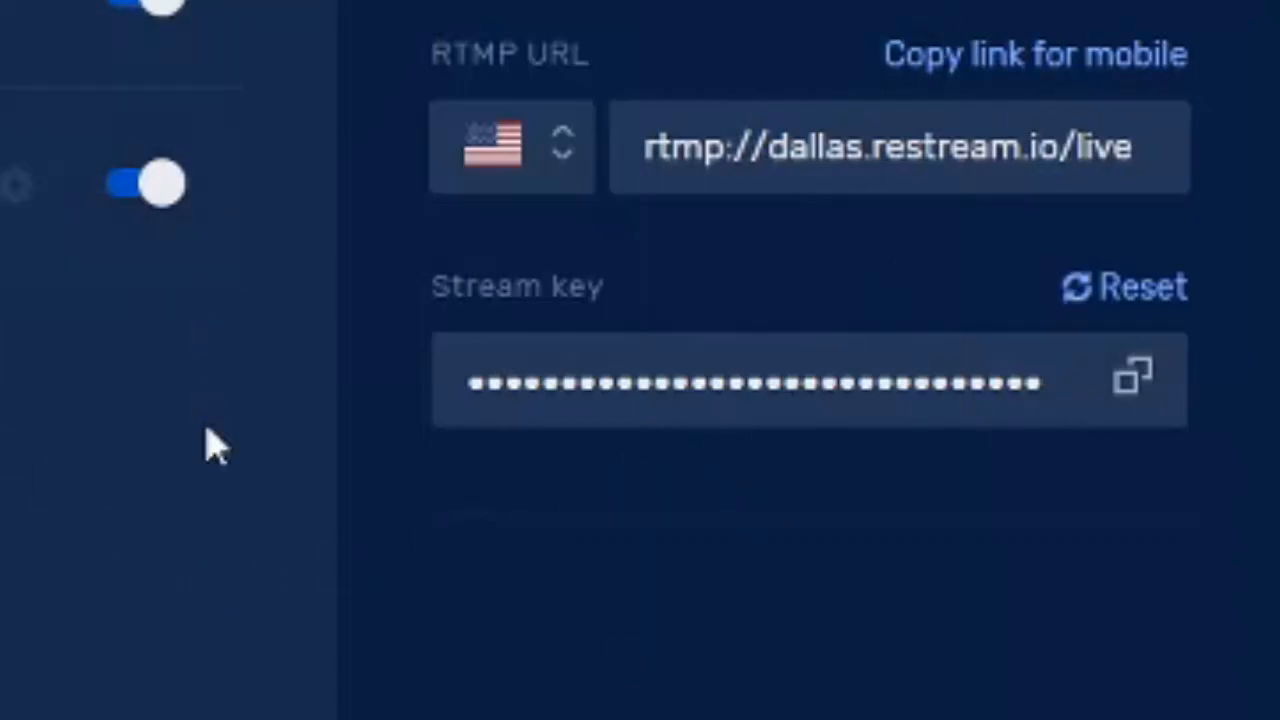
{"action": "mouse_move", "coordinate": [450, 300]}
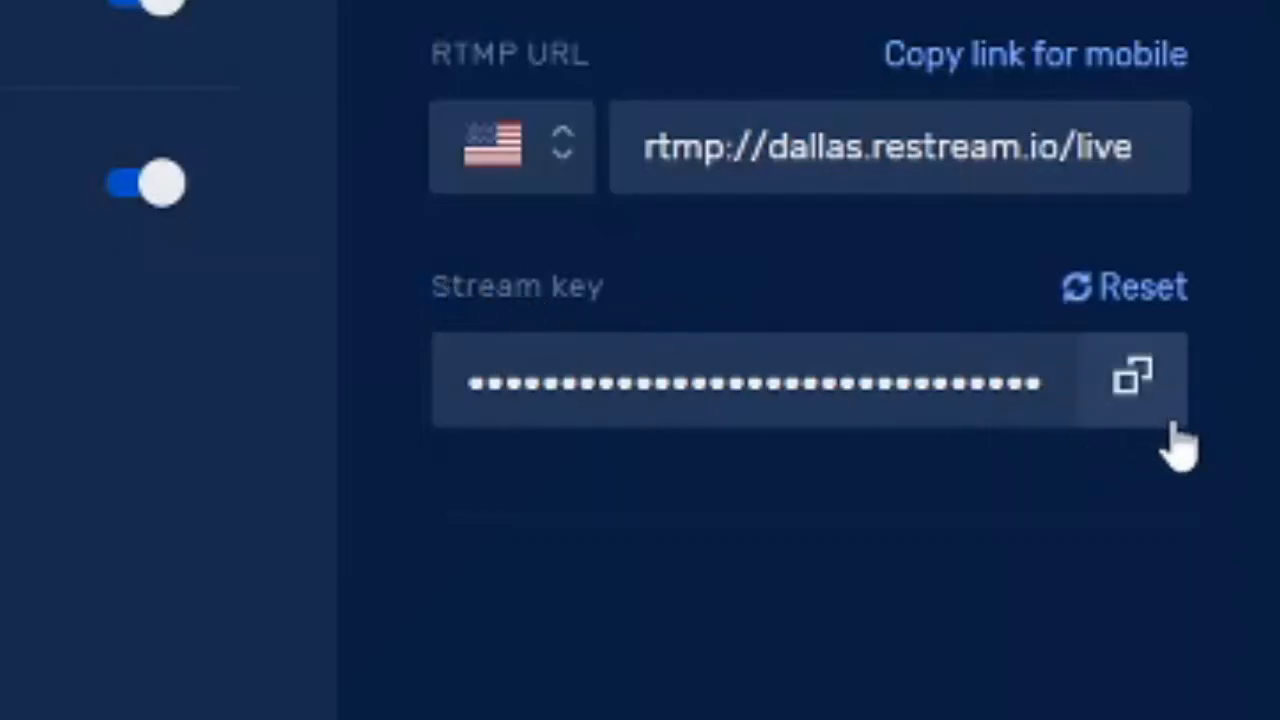
{"action": "mouse_move", "coordinate": [1135, 410]}
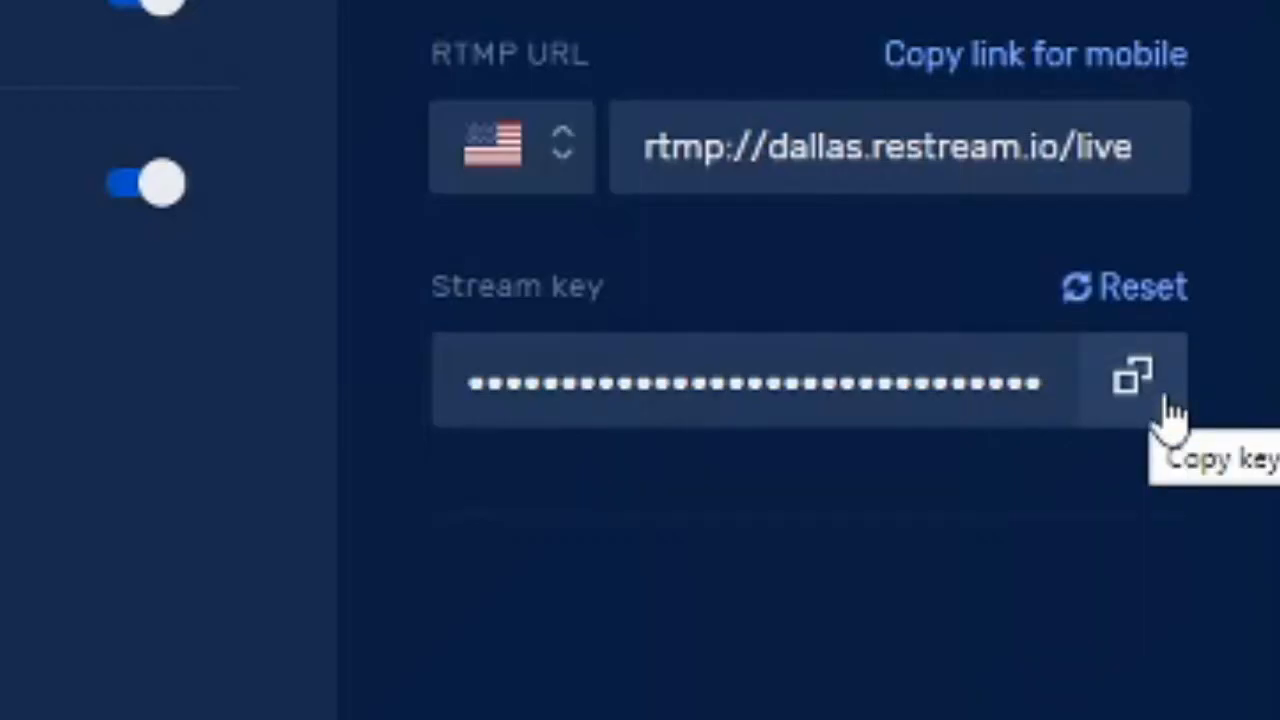
- Copy the stream key from the Dashboard's RTMP URL & Key panel
{"action": "left_click", "coordinate": [1135, 382]}
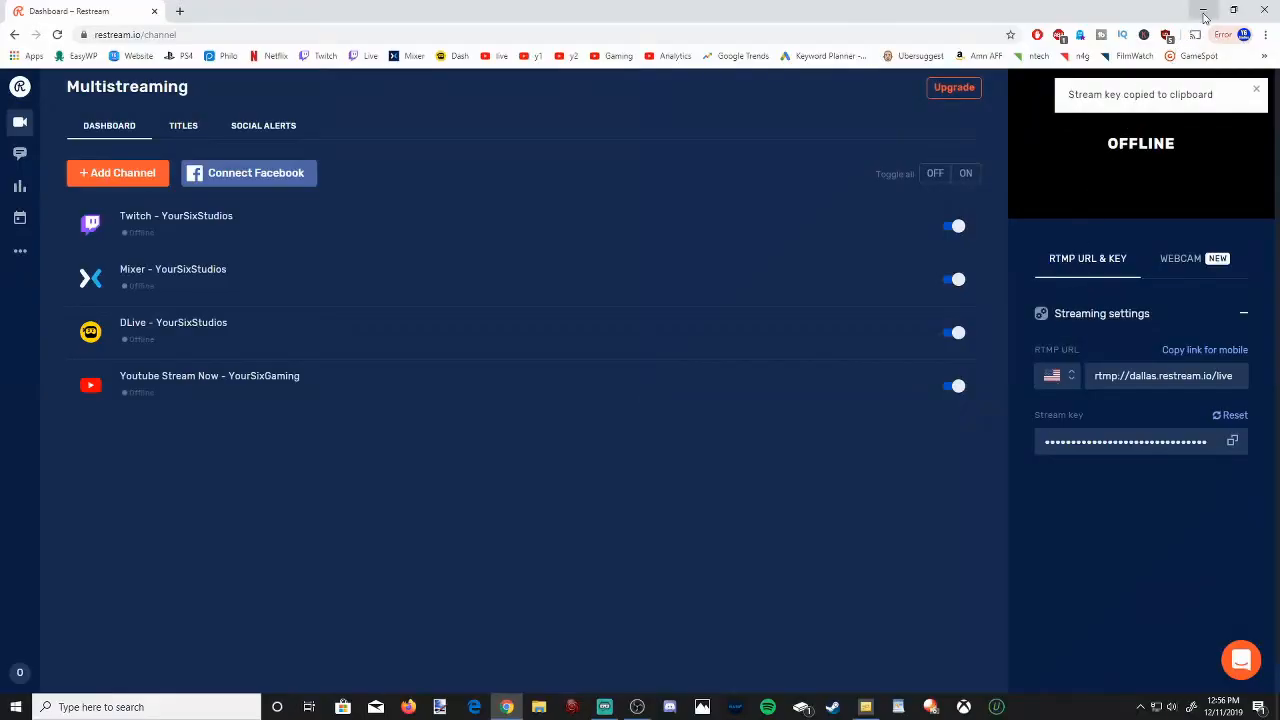
{"action": "mouse_move", "coordinate": [1262, 11]}
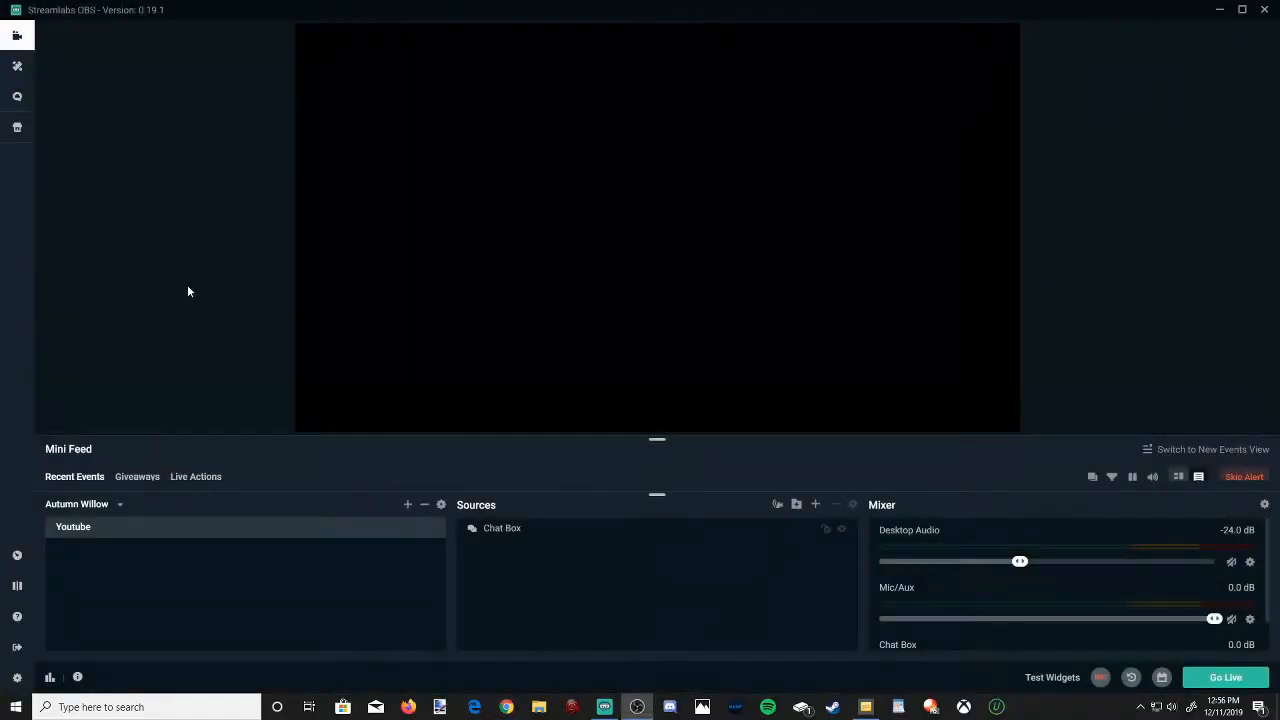
{"action": "mouse_move", "coordinate": [167, 317]}
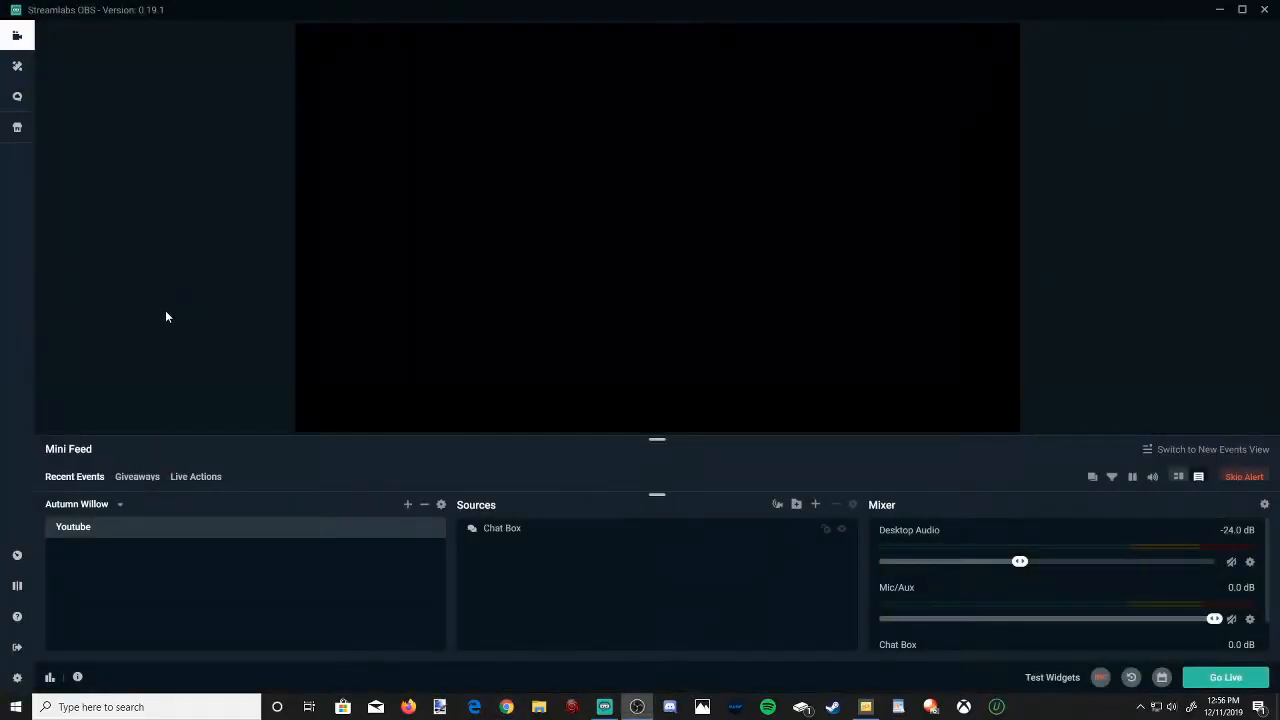
{"action": "mouse_move", "coordinate": [16, 677]}
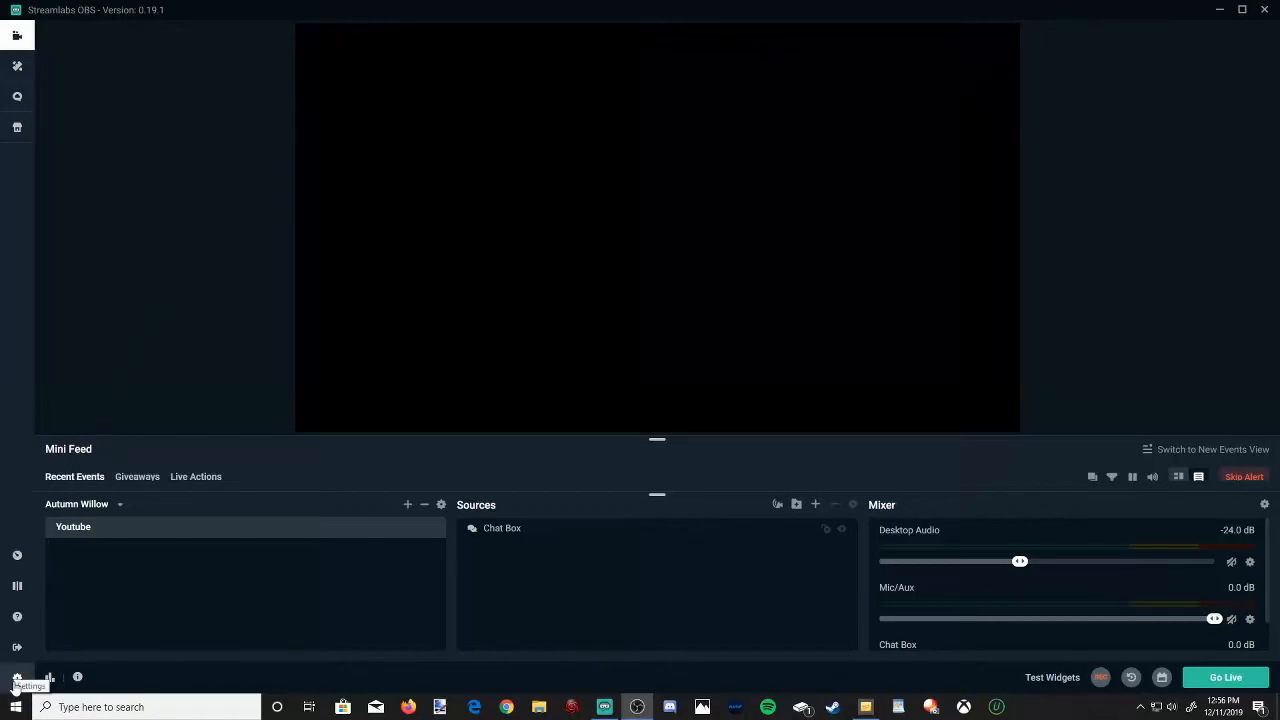
- Open the Streamlabs OBS Settings window from the bottom-left gear icon
{"action": "left_click", "coordinate": [16, 677]}
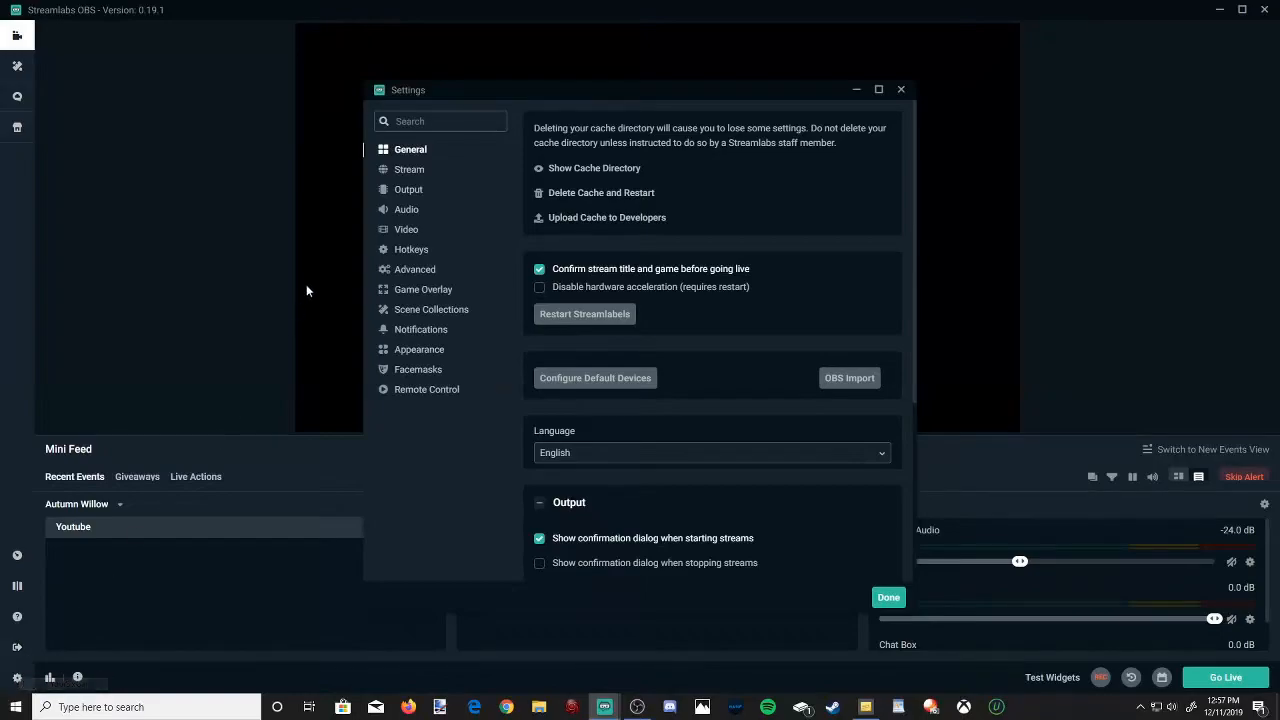
- Set the Stream service to Restream.io - RTMP and select the existing stream key
{"action": "left_click", "coordinate": [409, 169]}
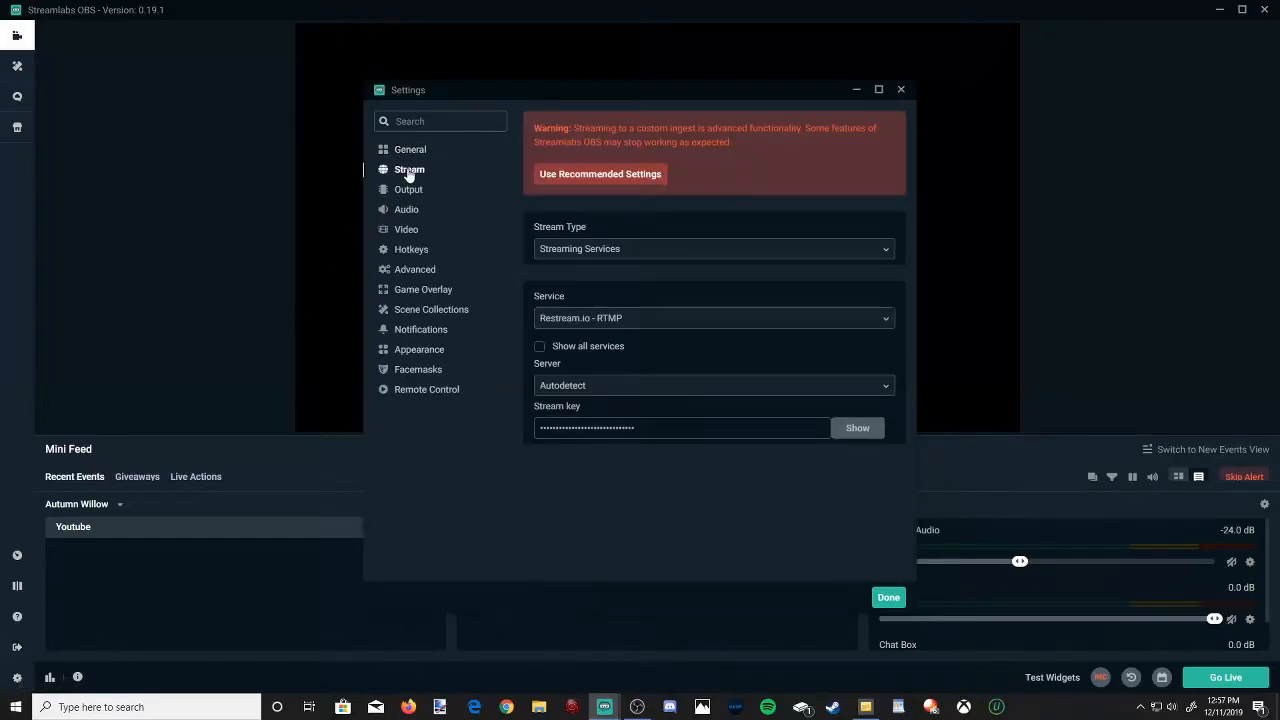
{"action": "mouse_move", "coordinate": [875, 340]}
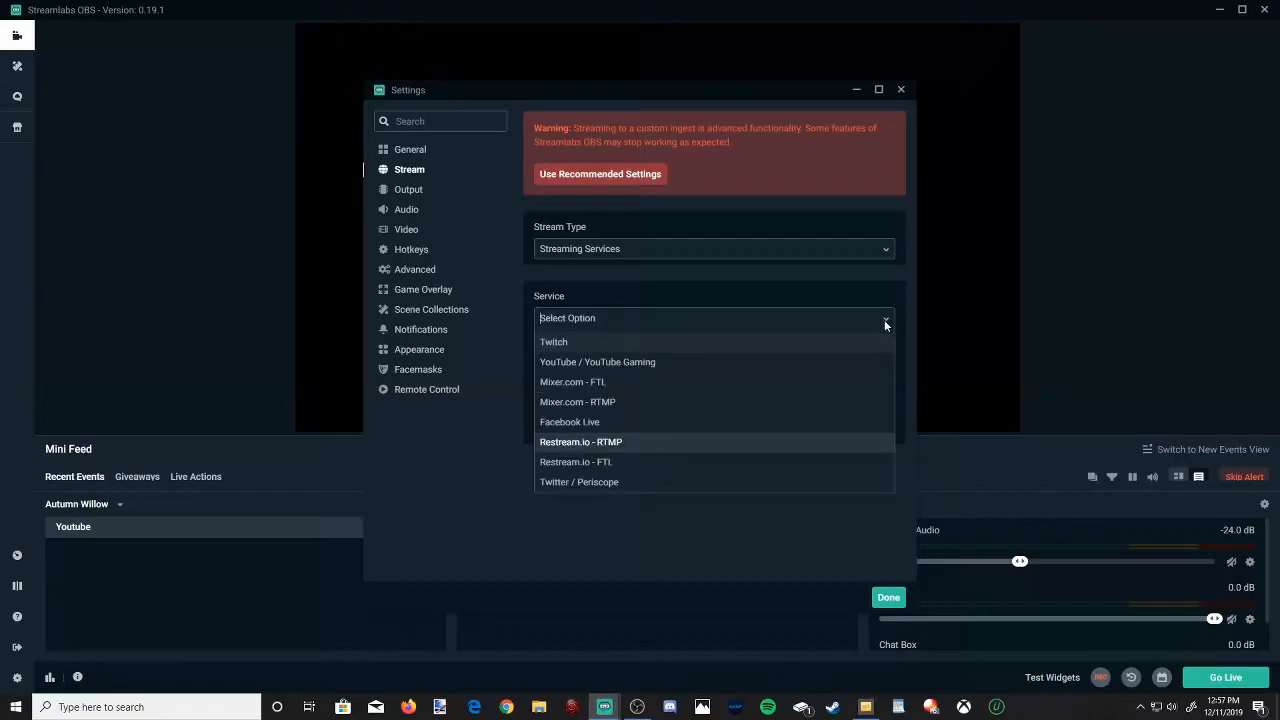
{"action": "mouse_move", "coordinate": [781, 456]}
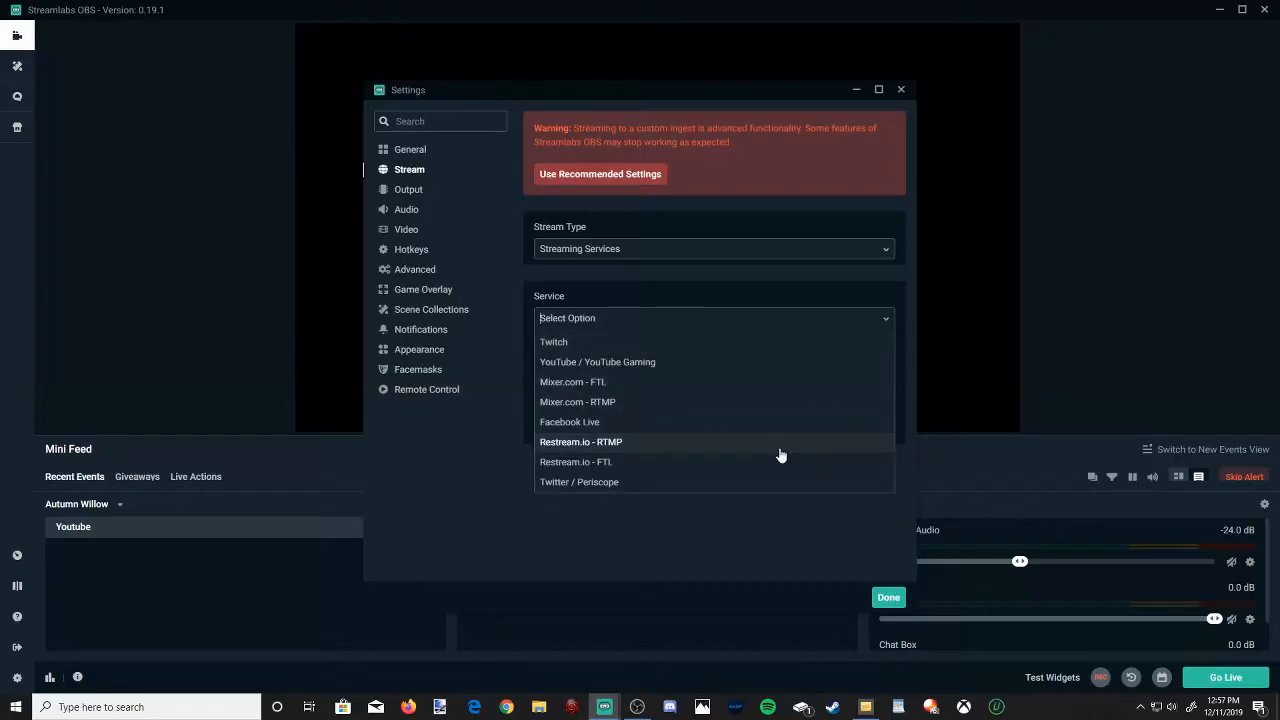
{"action": "left_click", "coordinate": [580, 441]}
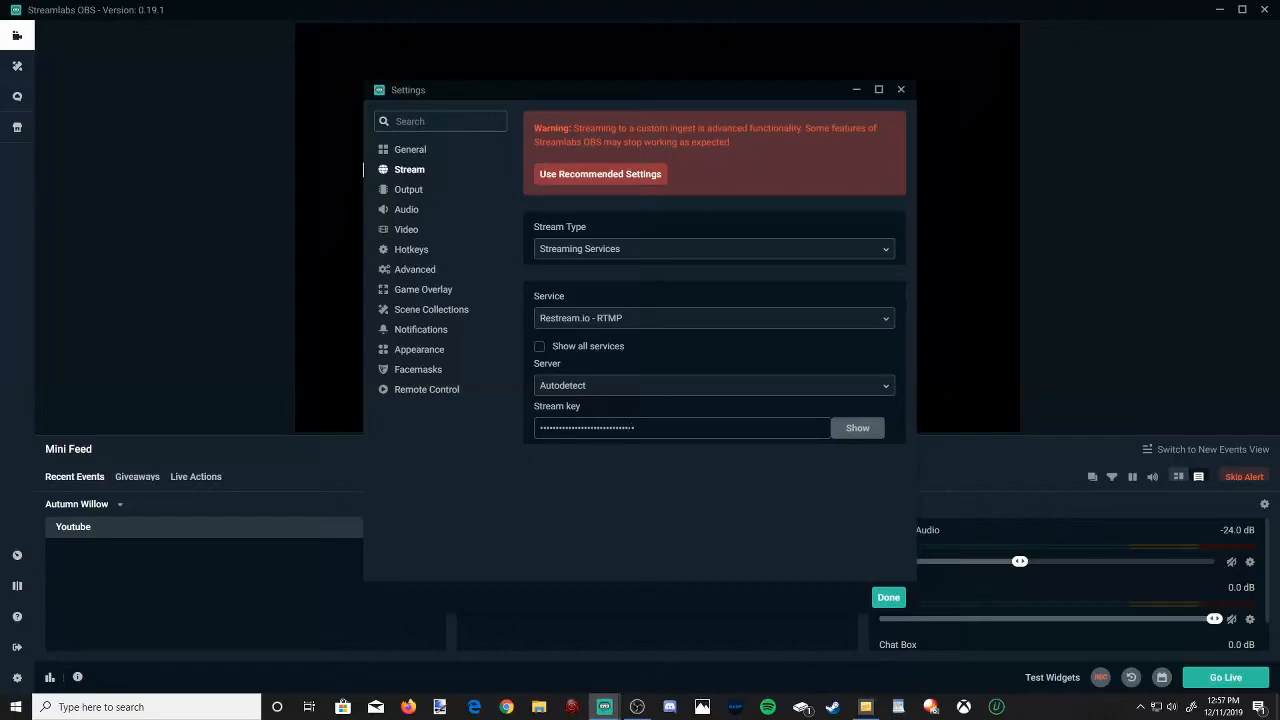
{"action": "triple_click", "coordinate": [683, 428]}
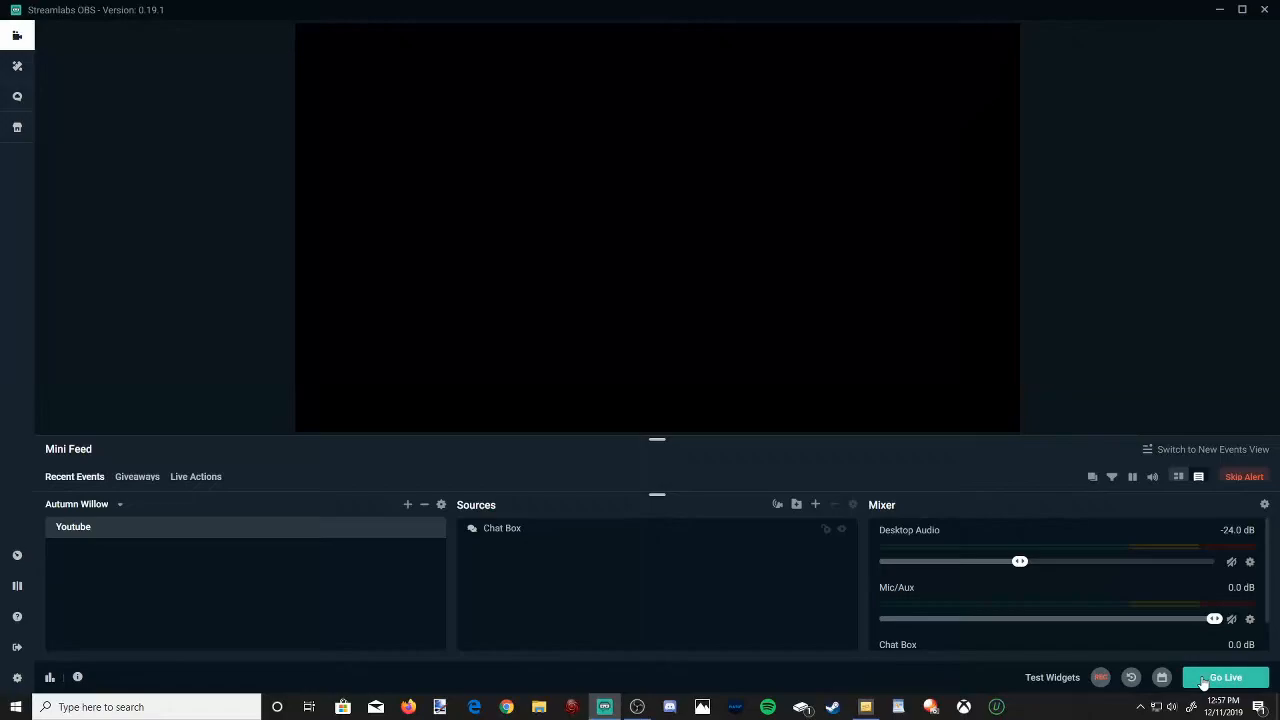
{"action": "mouse_move", "coordinate": [1117, 279]}
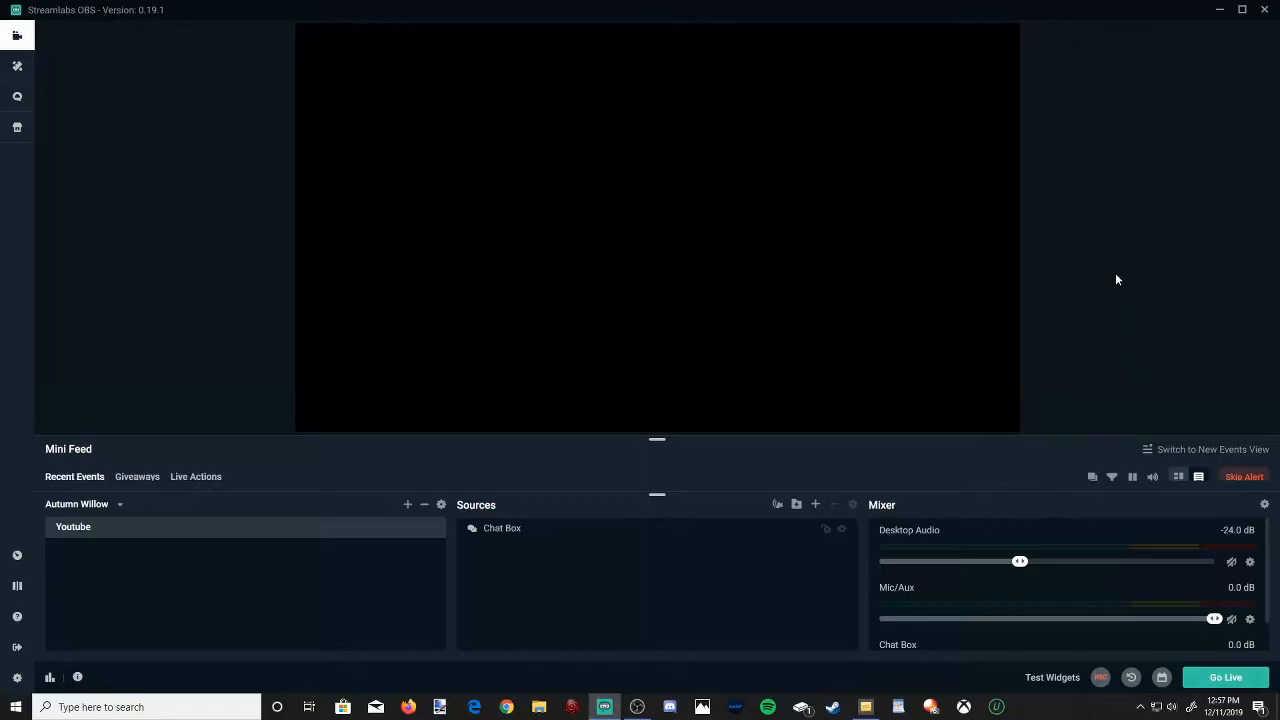